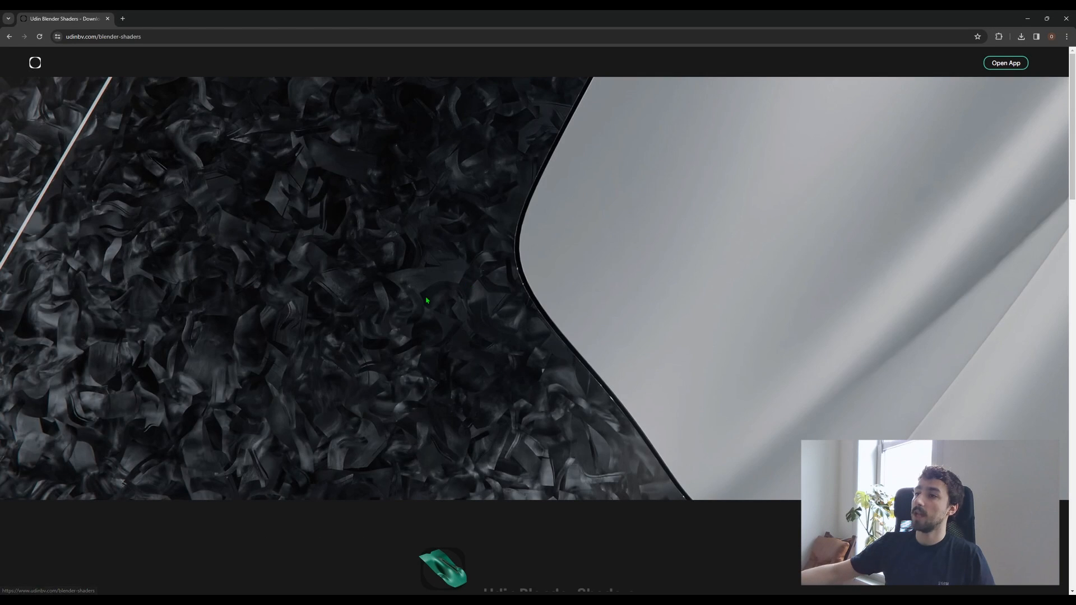
Scroll the udinbv.com Blender shaders page down to the Shader Collections download card.
scroll(down, 3)
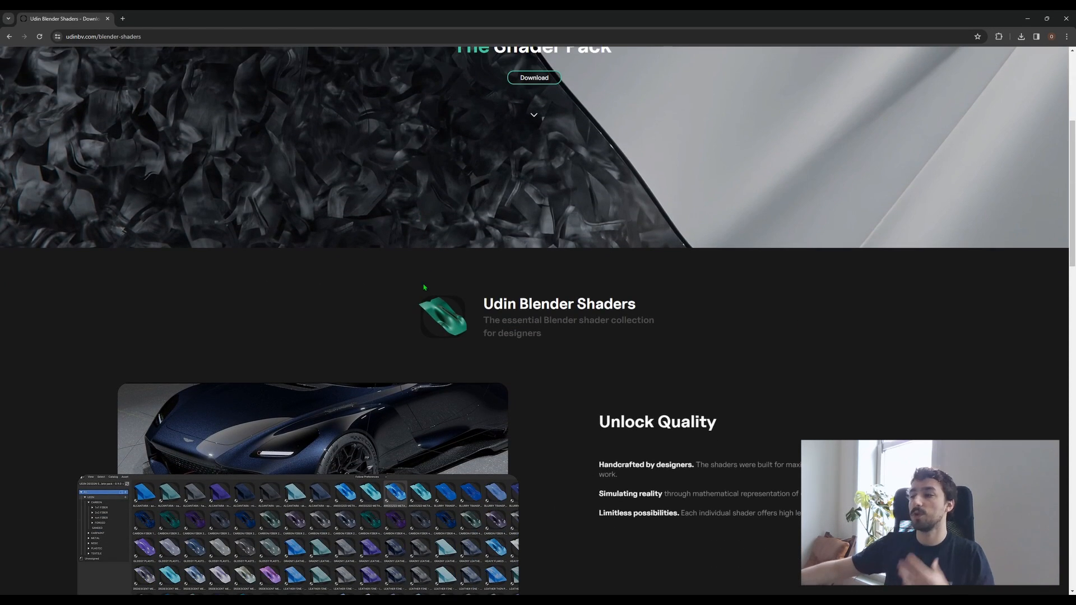
mouse_move(376, 363)
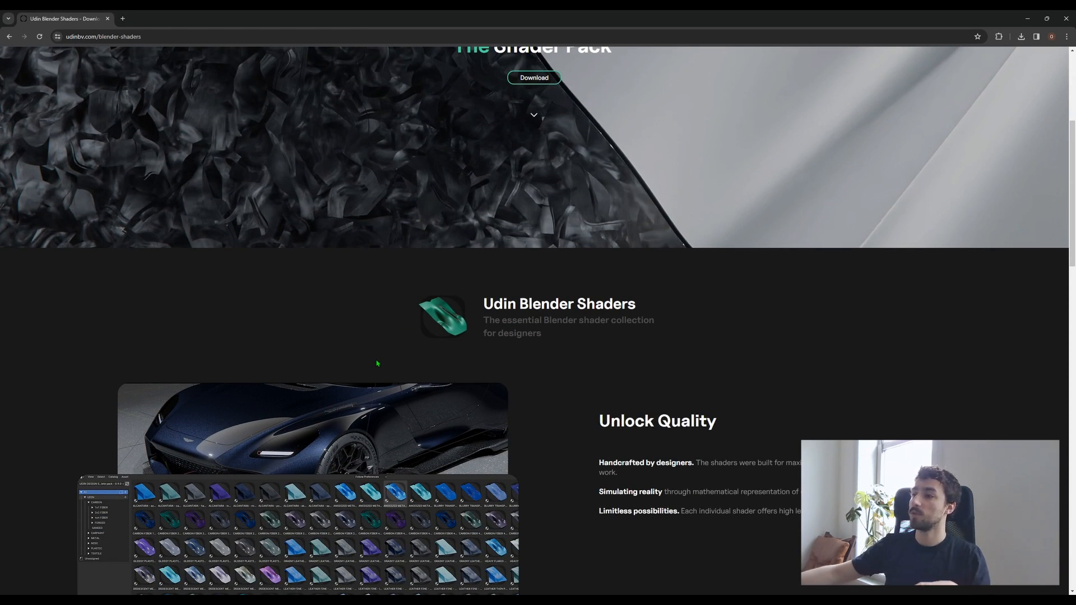
scroll(down, 3)
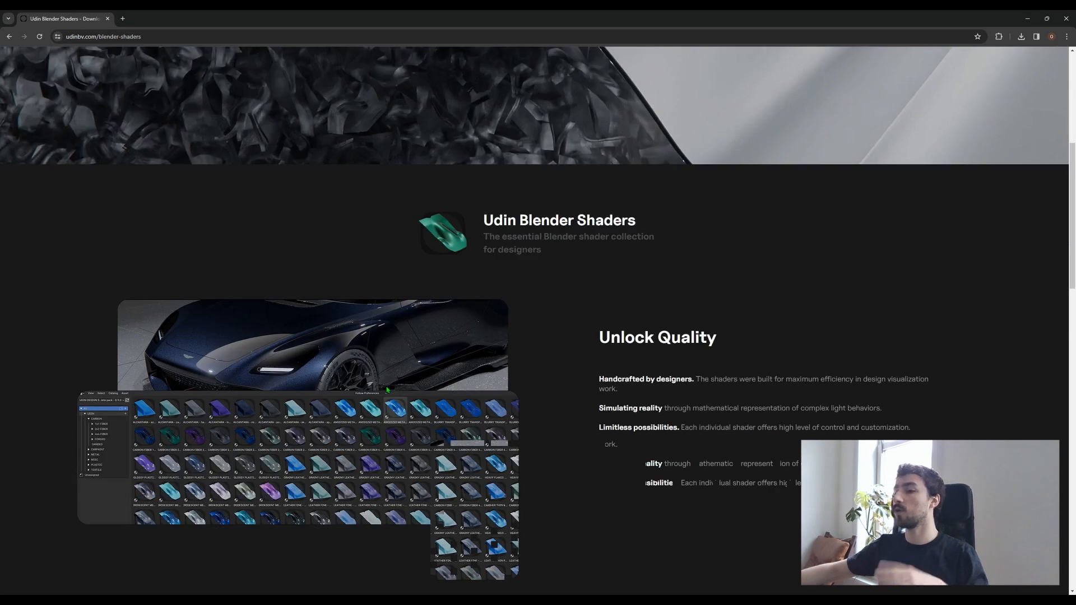
scroll(down, 3)
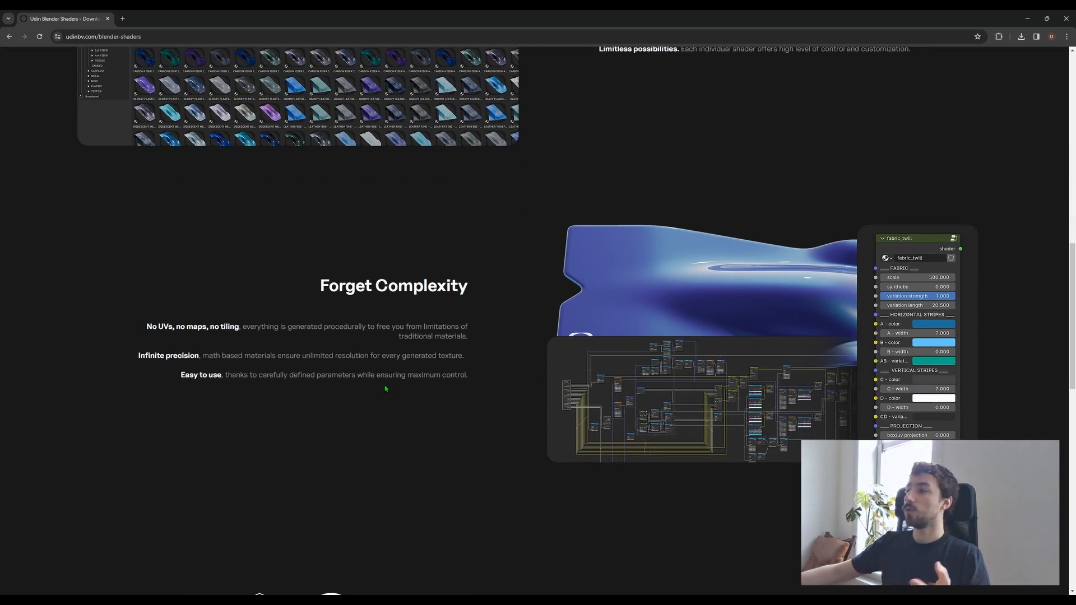
scroll(down, 3)
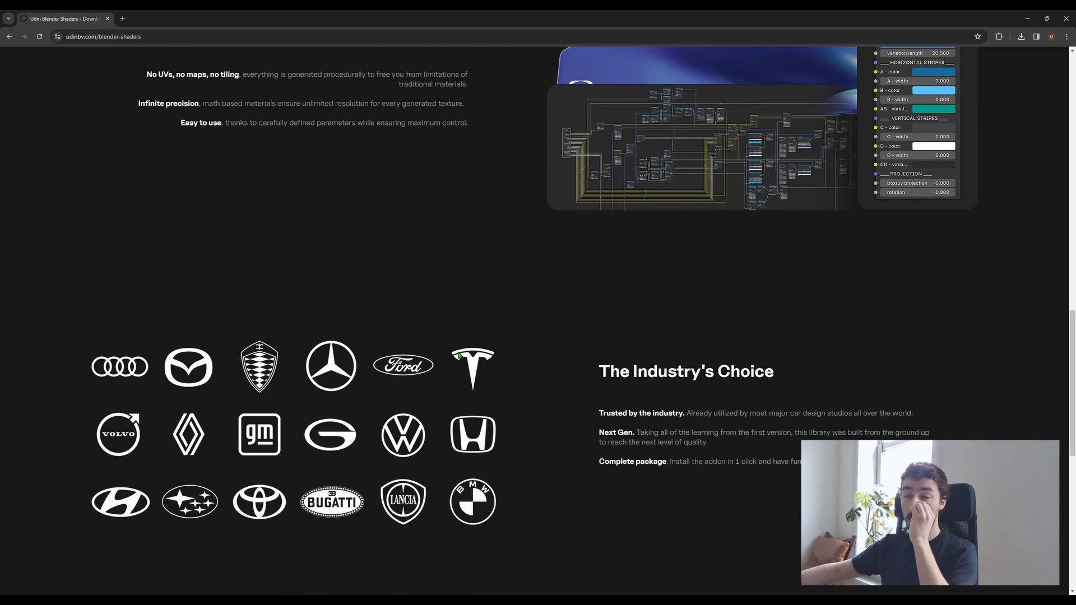
mouse_move(147, 391)
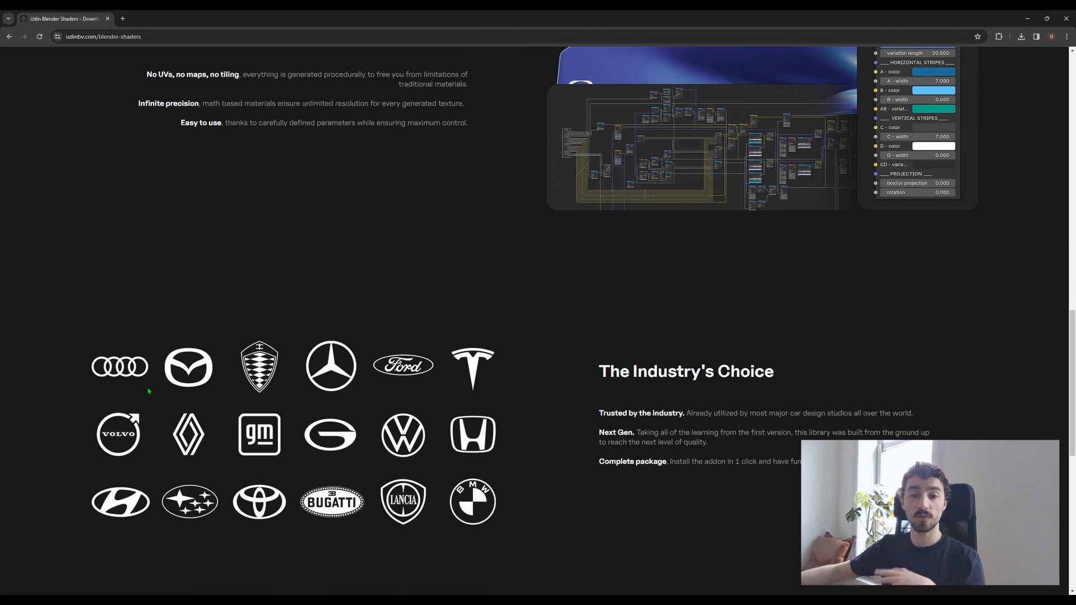
scroll(down, 3)
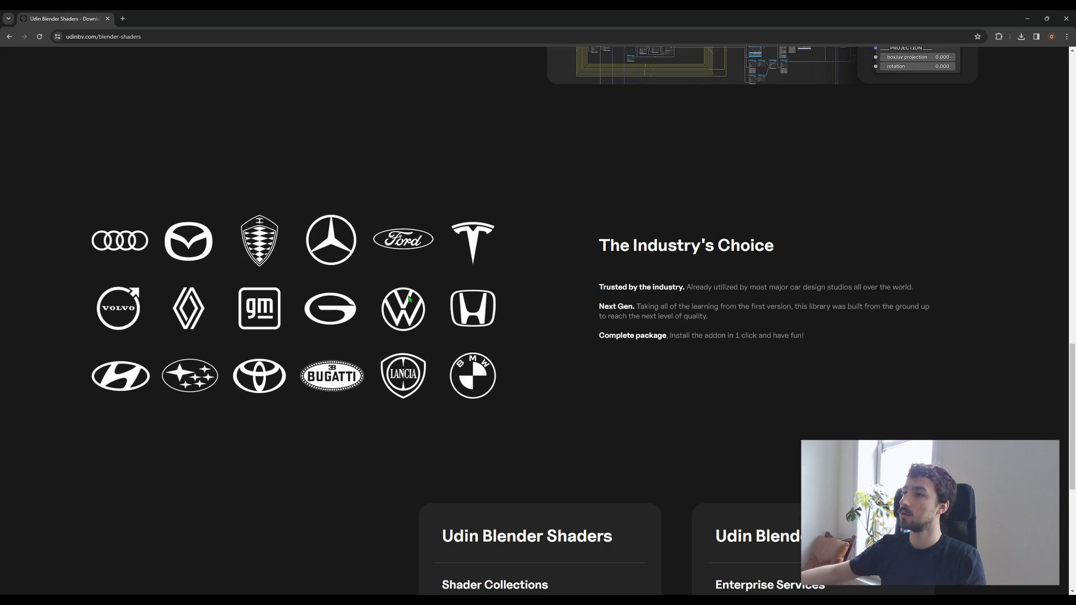
scroll(up, 3)
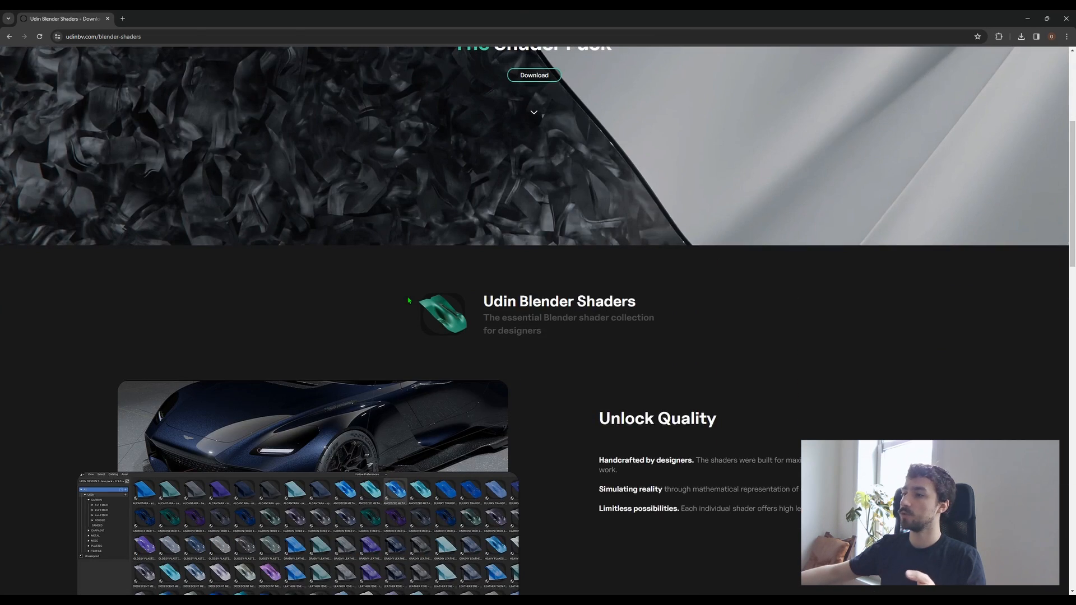
scroll(down, 3)
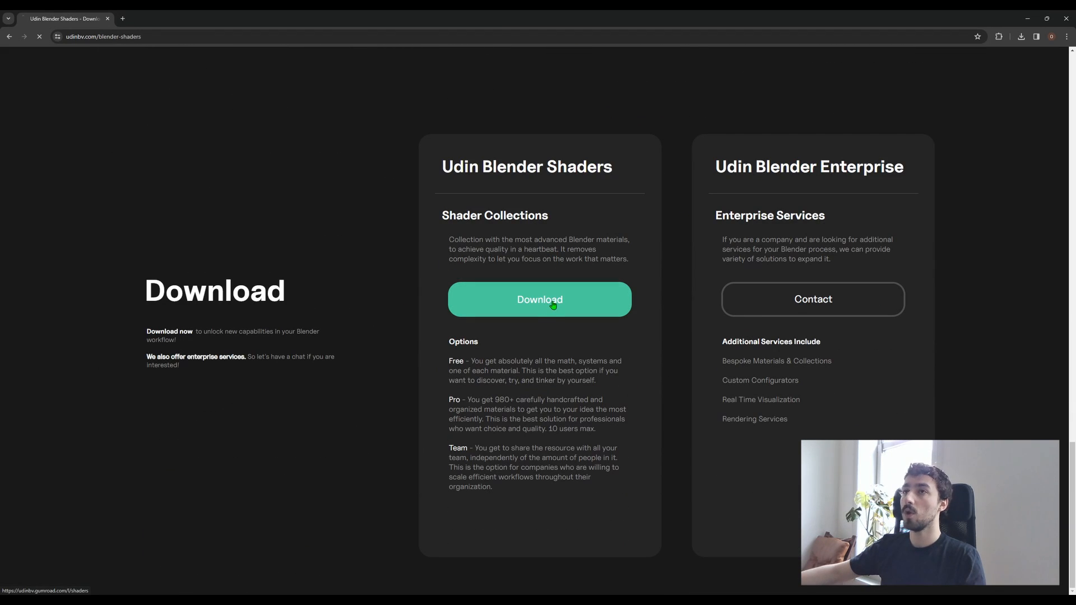
Open the Gumroad product page and read its carbon, plastic, textile lists, FAQ and pricing tiers.
click(540, 300)
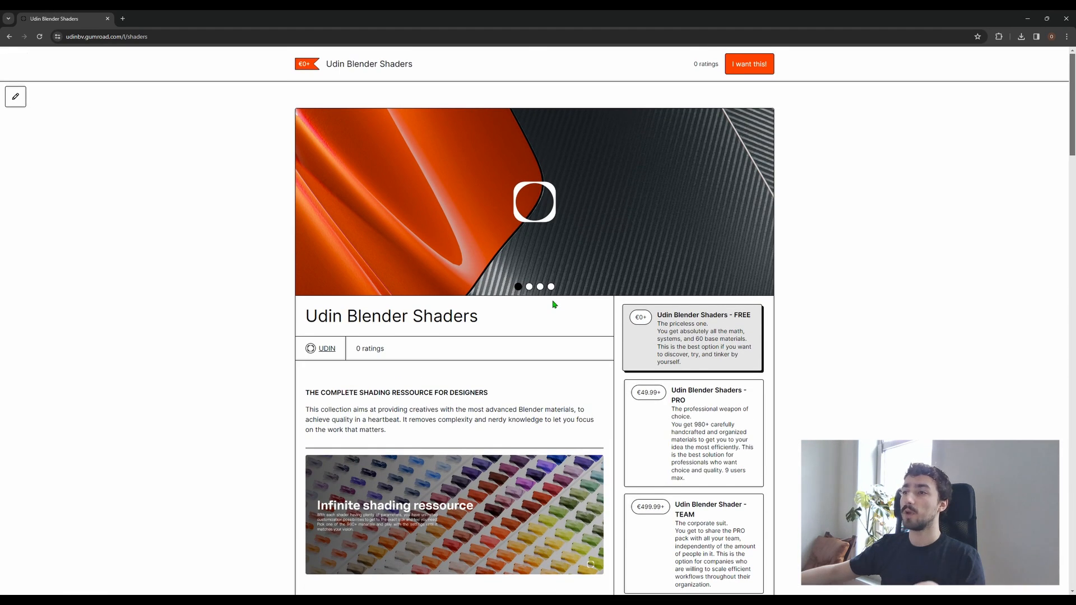
mouse_move(375, 268)
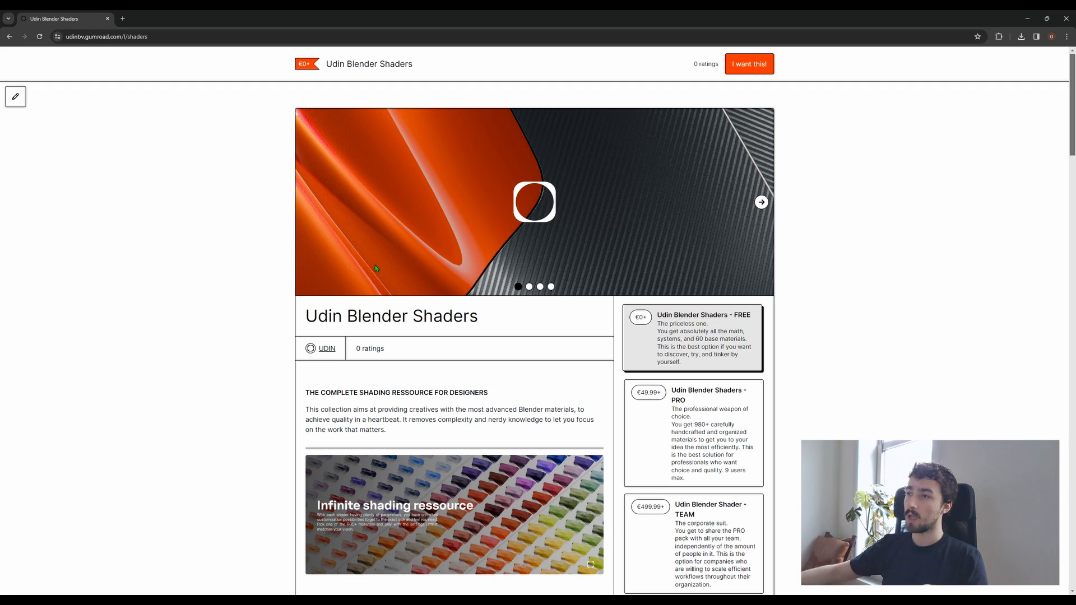
scroll(down, 3)
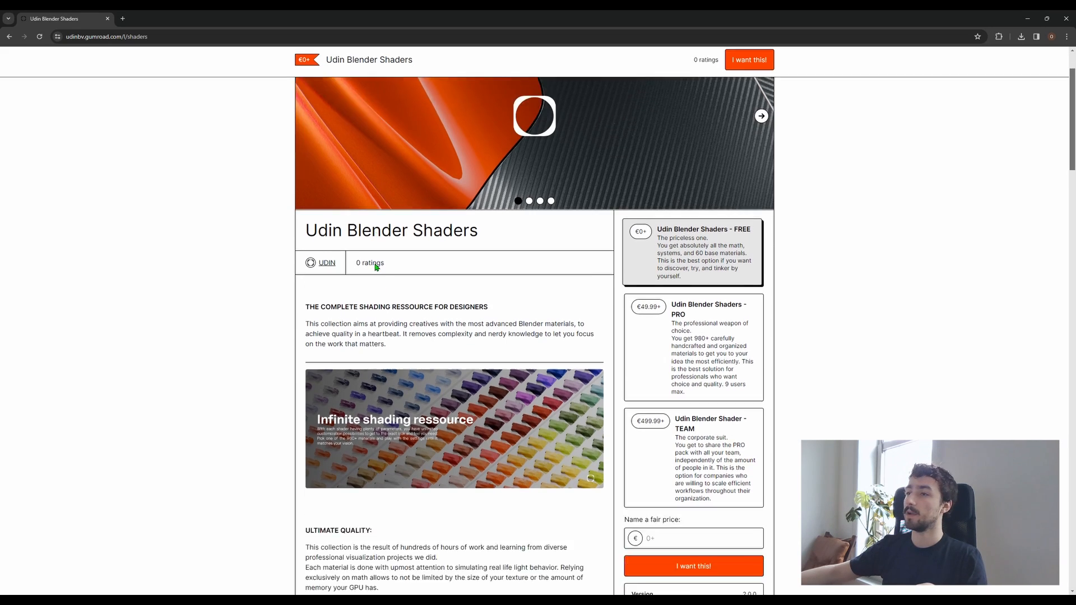
scroll(down, 3)
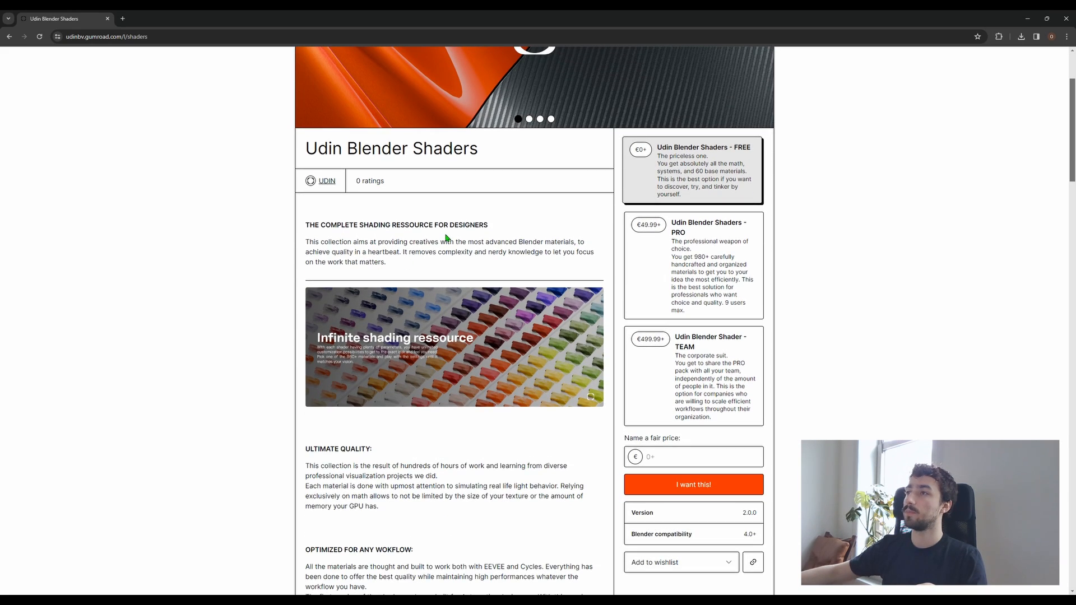
mouse_move(376, 226)
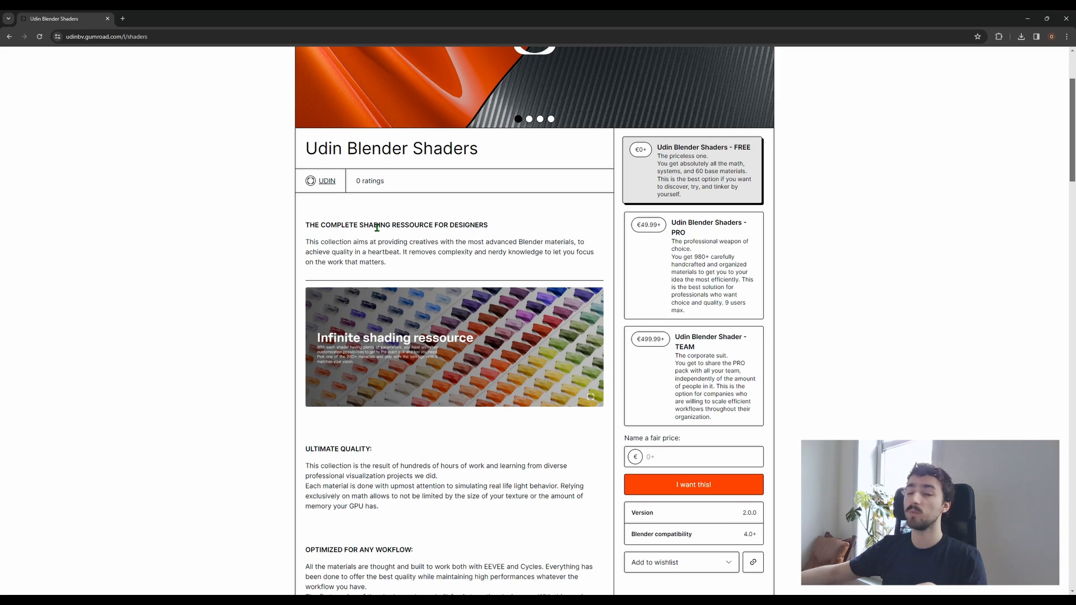
scroll(down, 3)
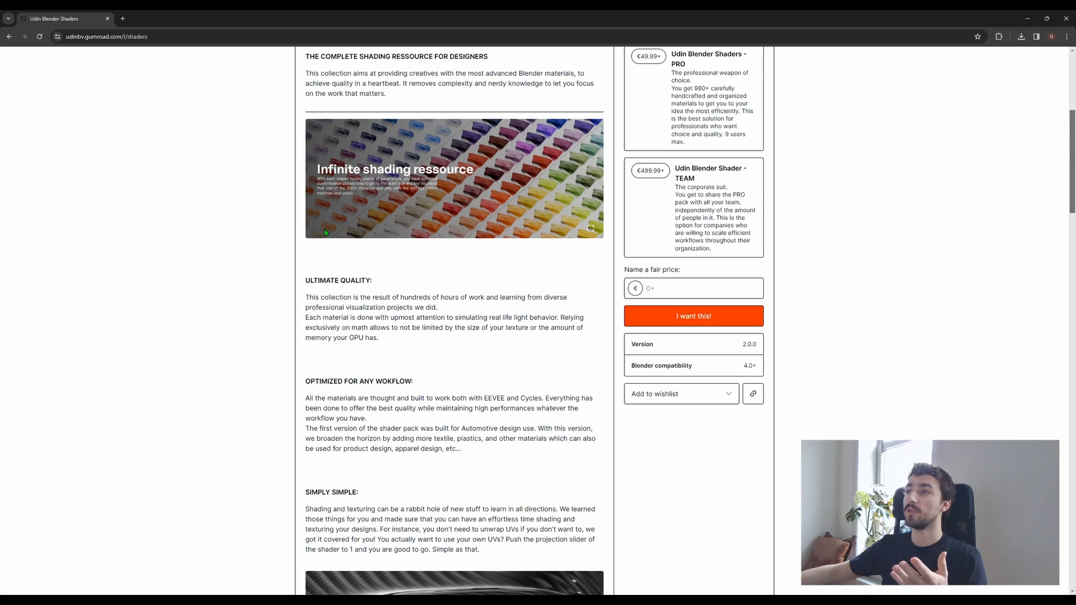
scroll(down, 3)
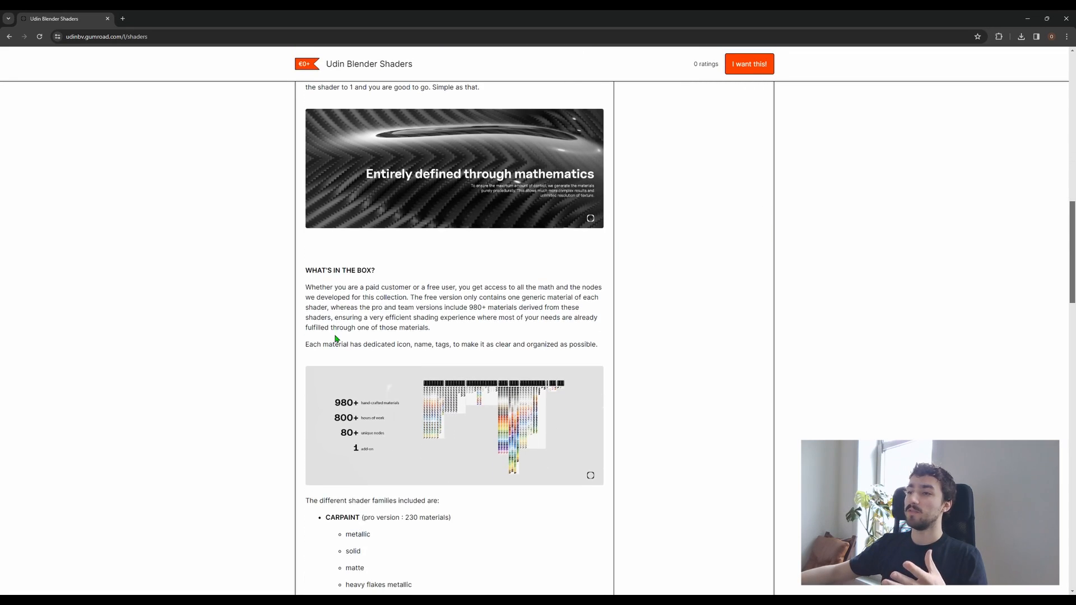
scroll(down, 3)
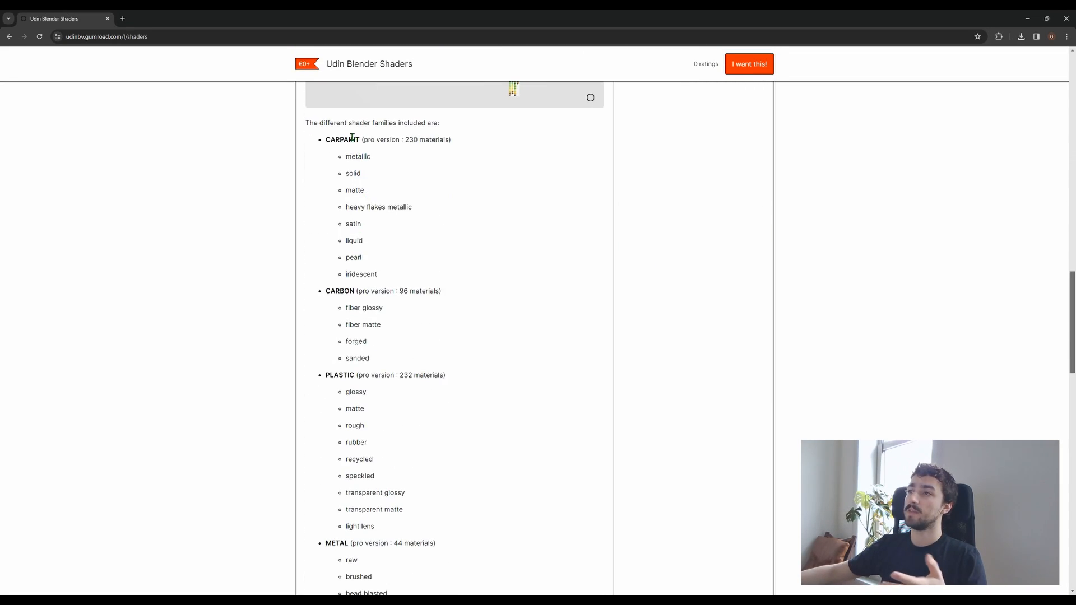
scroll(down, 3)
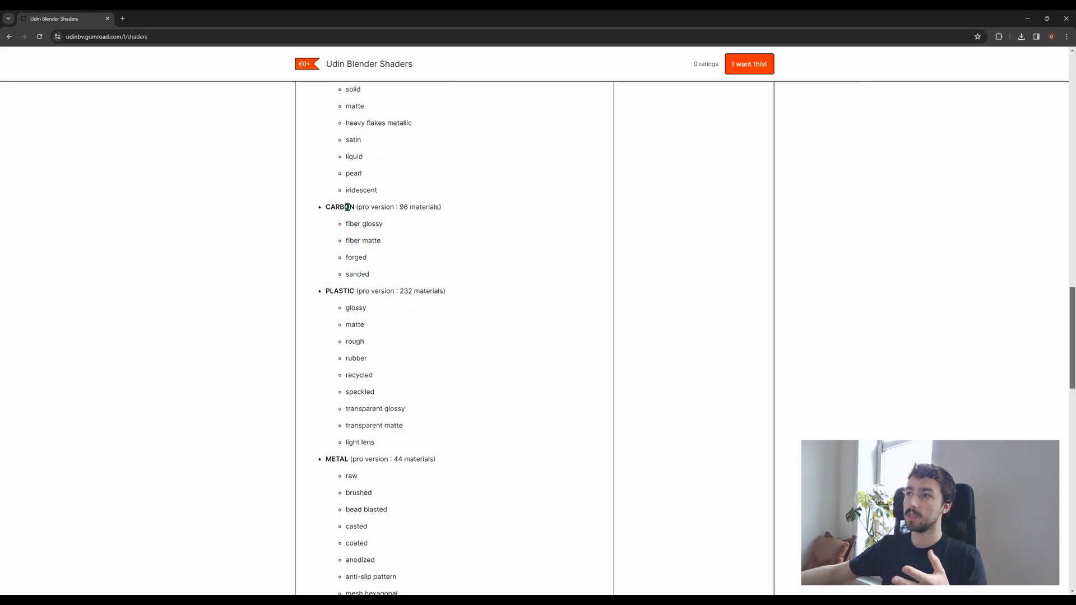
mouse_move(352, 241)
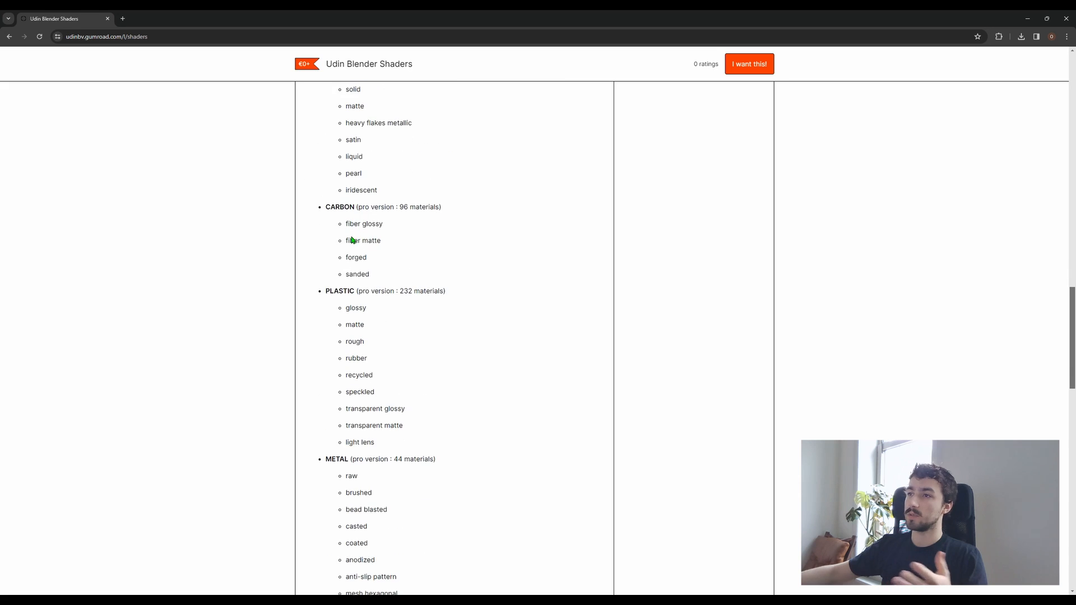
scroll(down, 3)
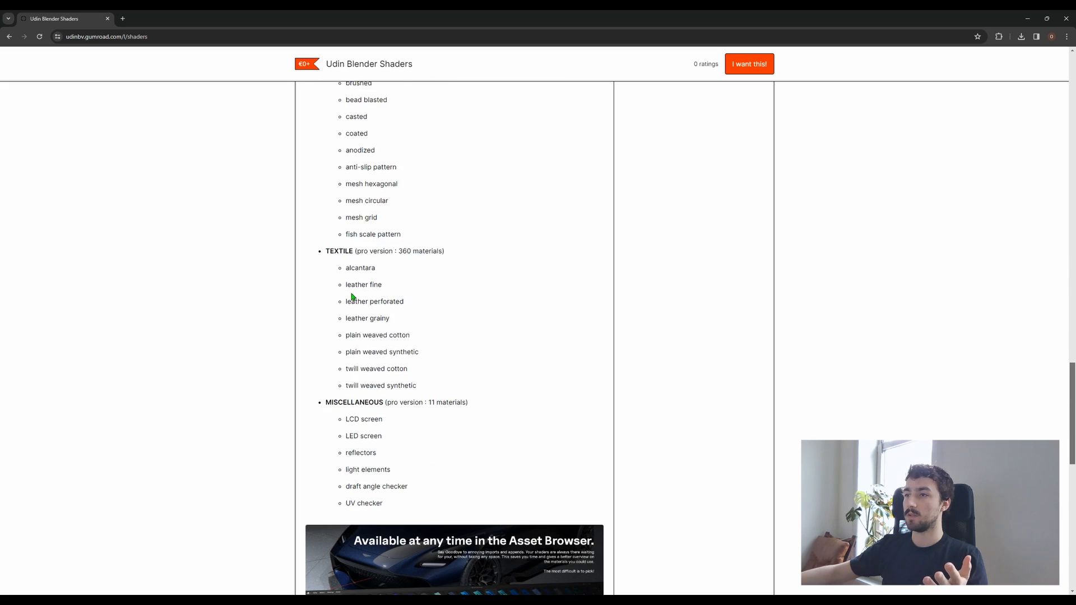
scroll(down, 3)
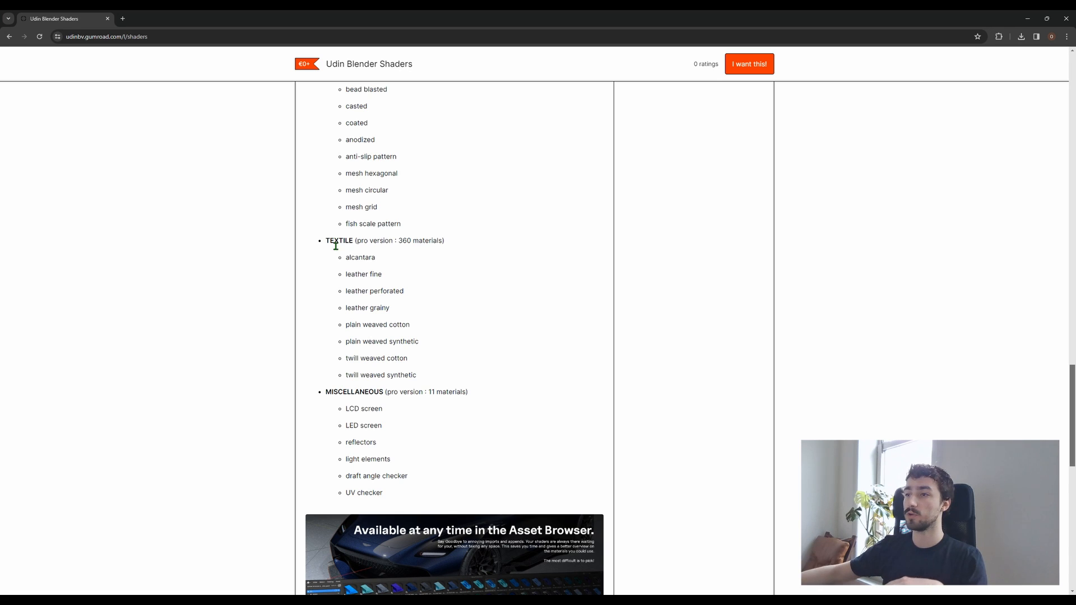
mouse_move(330, 437)
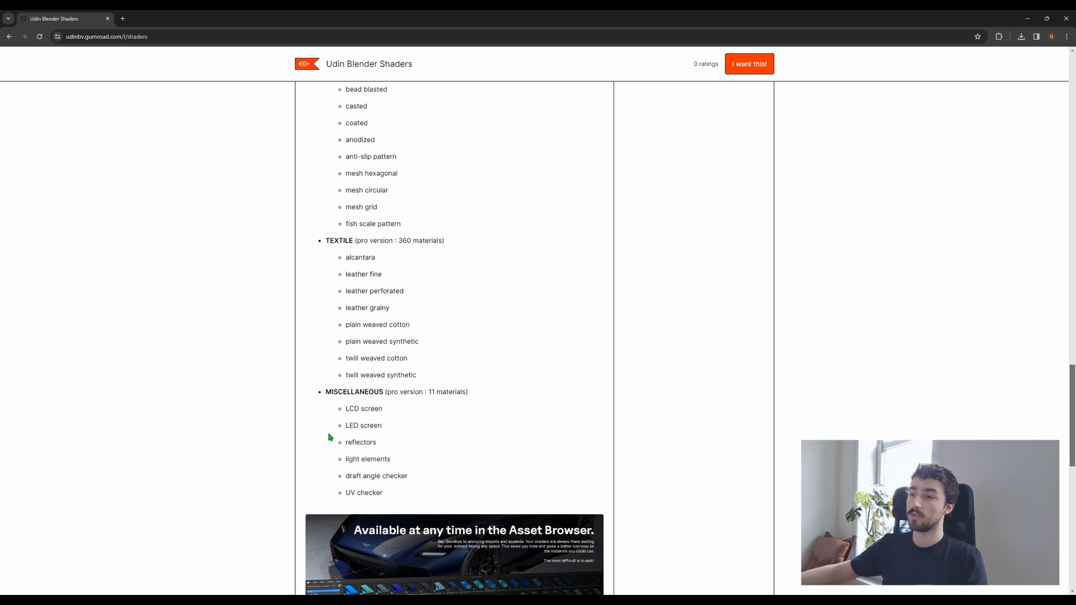
scroll(down, 3)
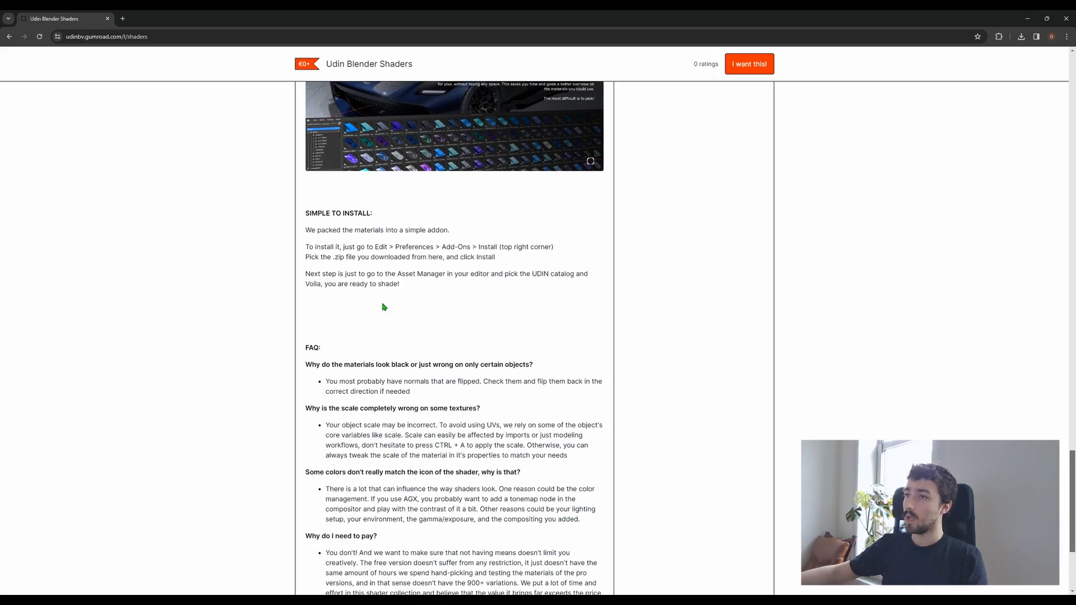
mouse_move(409, 324)
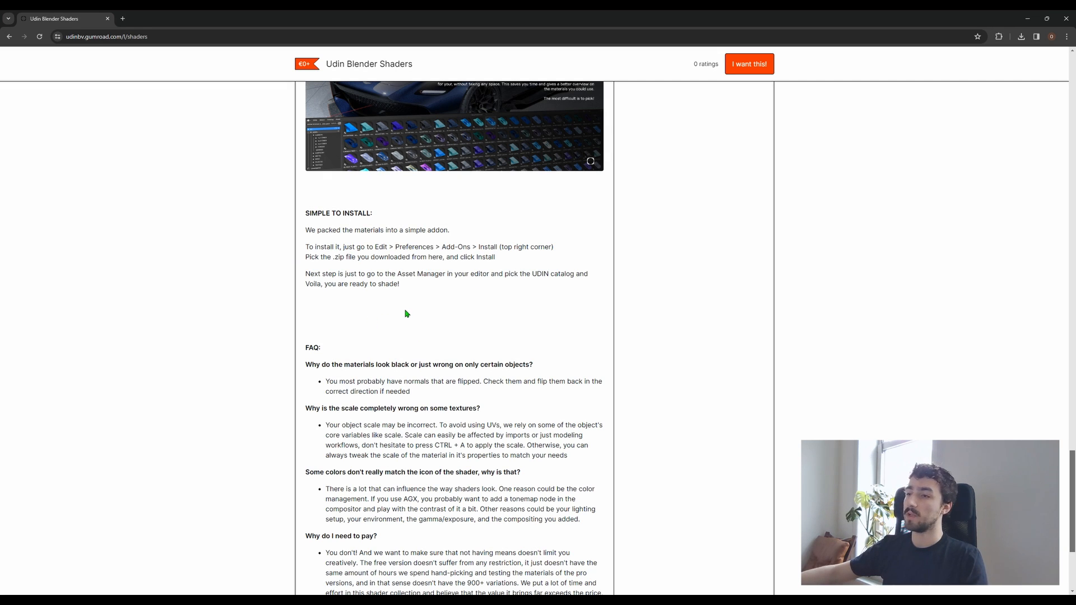
scroll(down, 3)
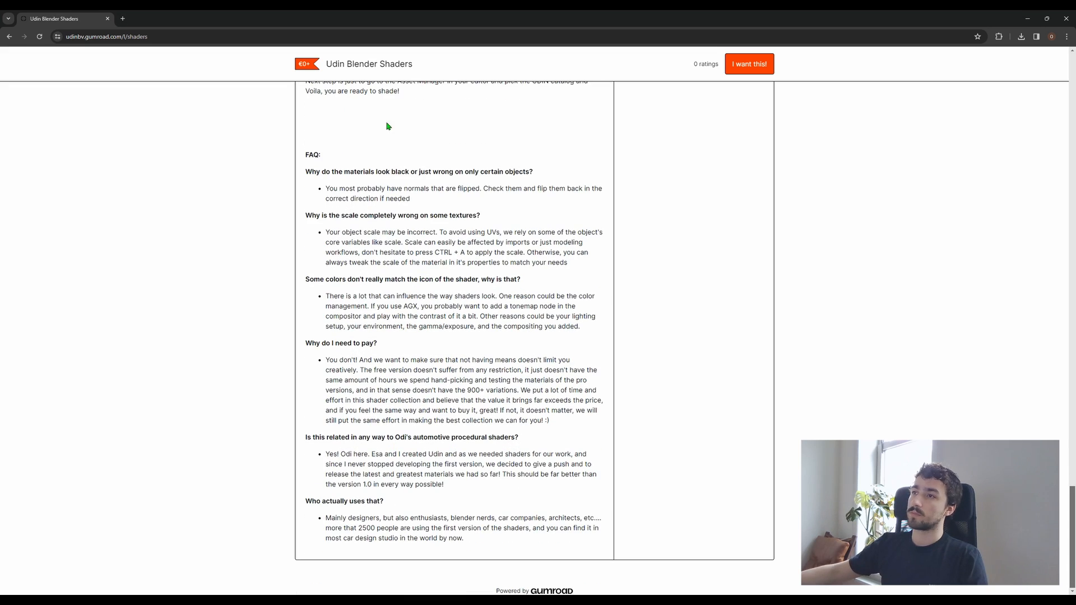
scroll(up, 3)
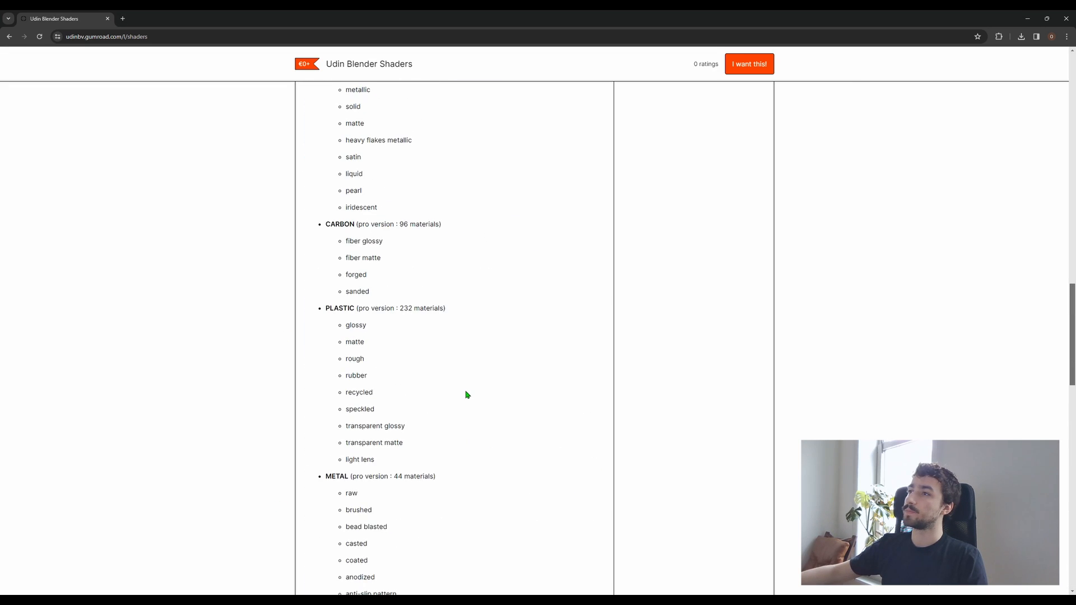
scroll(up, 3)
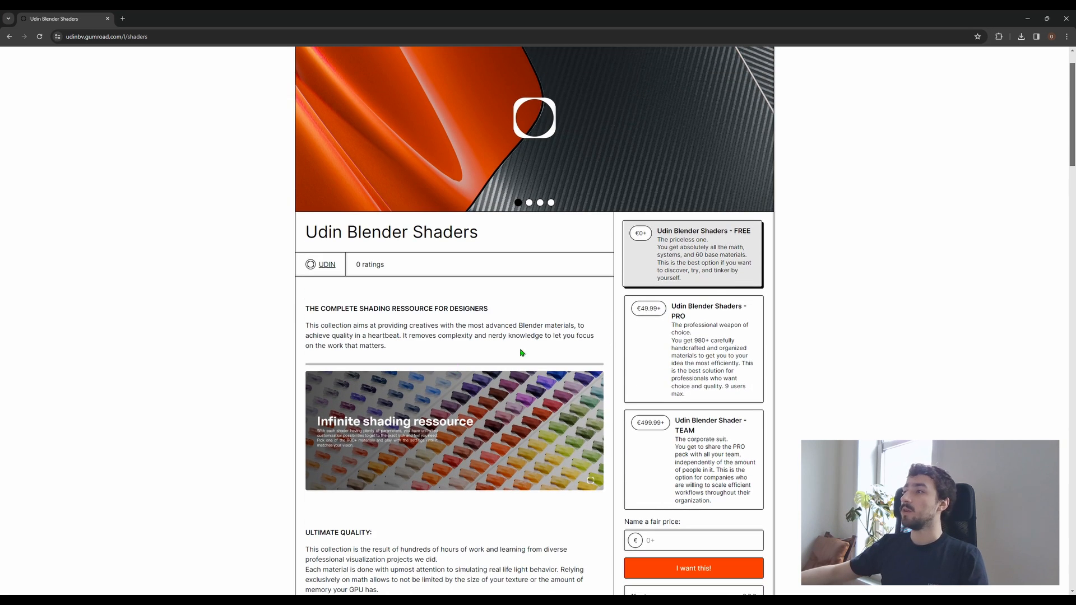
mouse_move(706, 282)
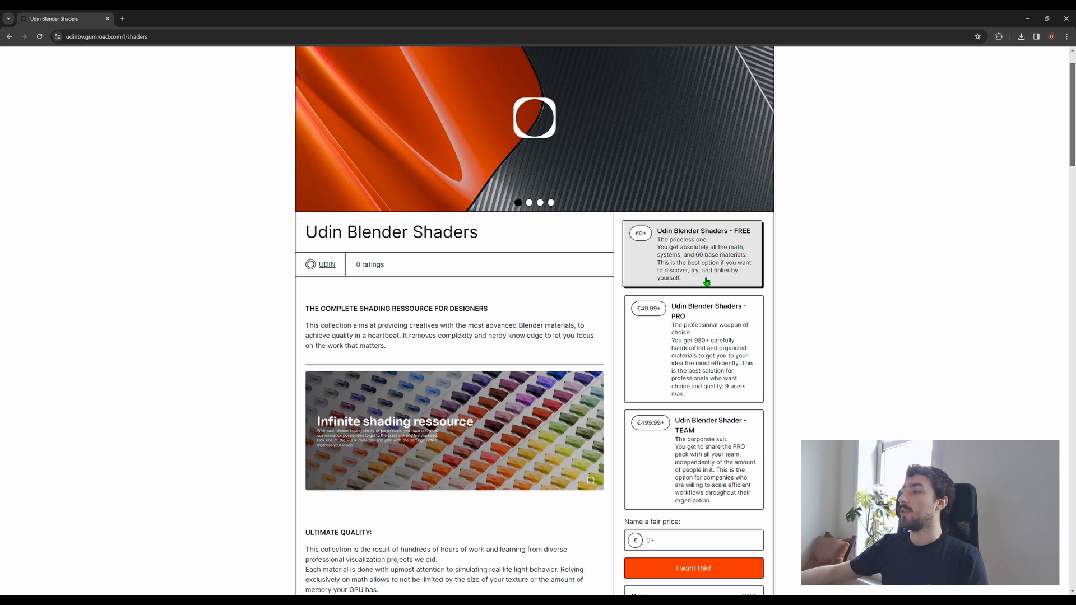
mouse_move(700, 248)
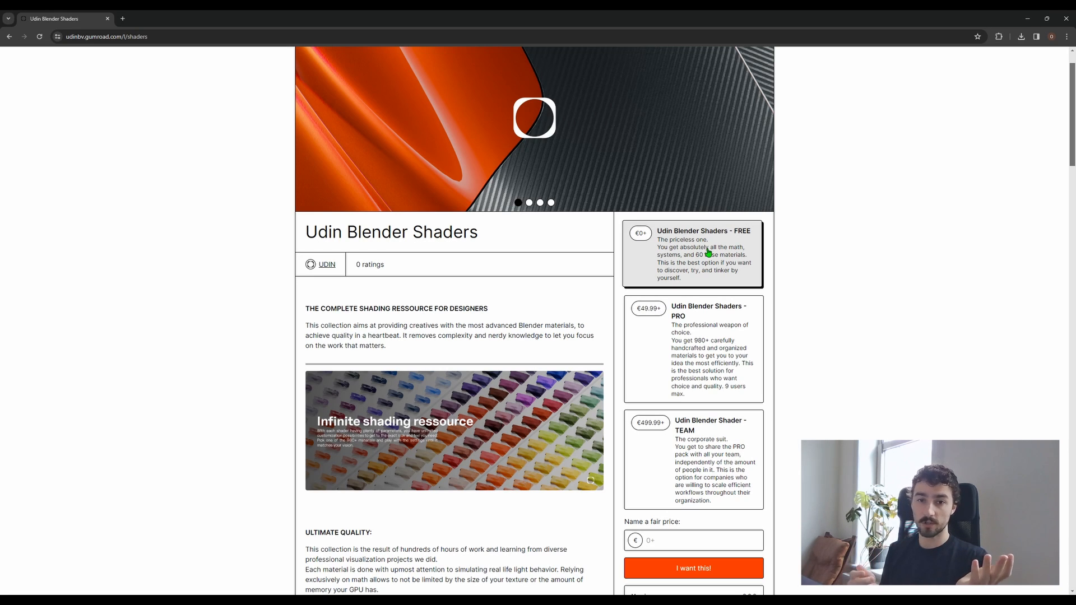
Compare the PRO and TEAM tier cards, settling on TEAM at €499.99+, then scroll down.
click(692, 349)
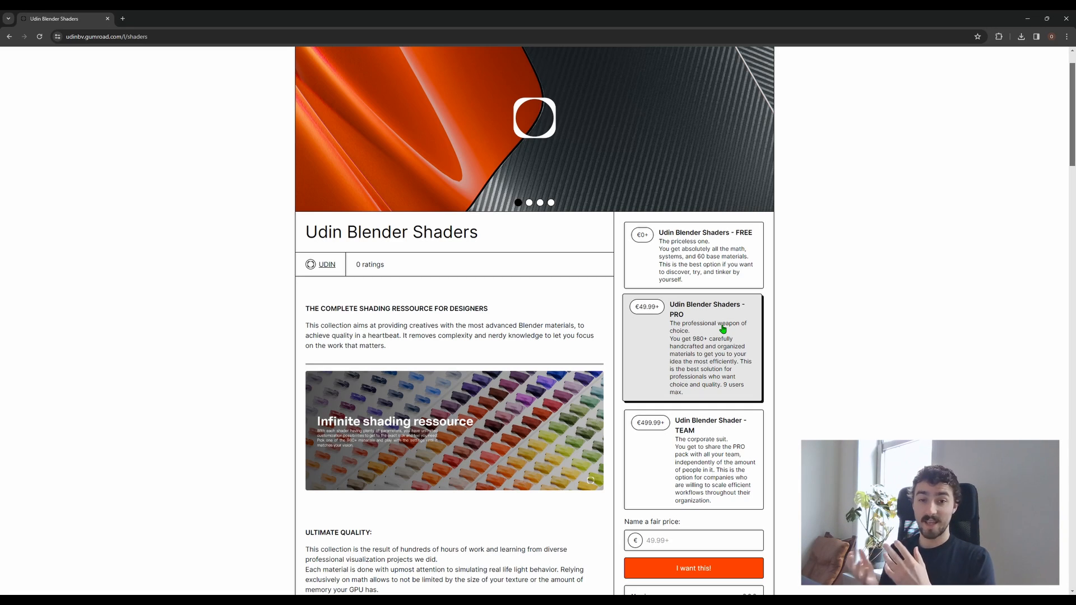
click(693, 459)
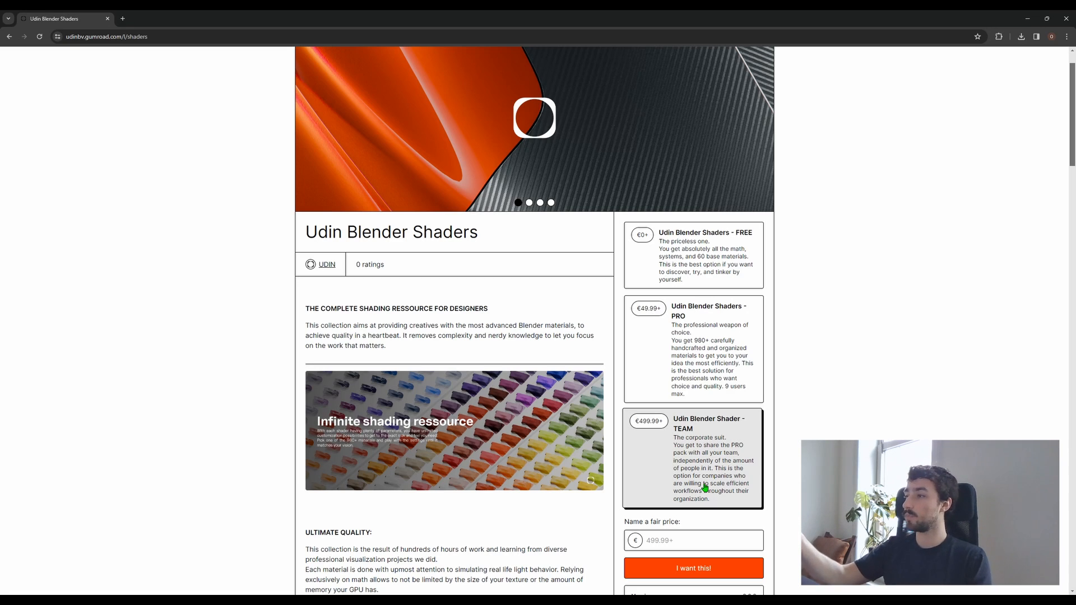
click(693, 349)
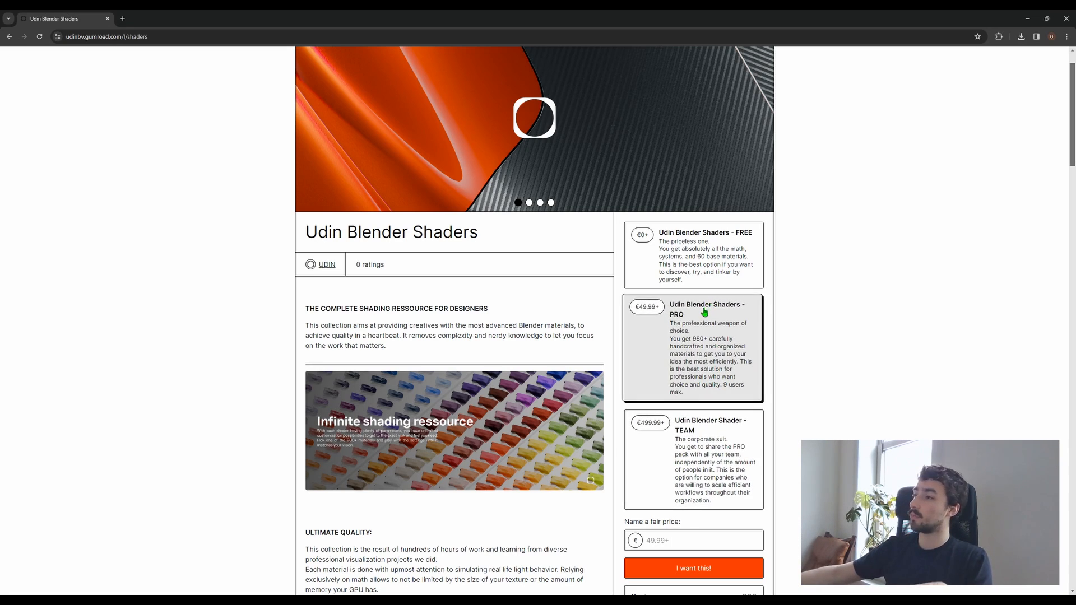
mouse_move(726, 391)
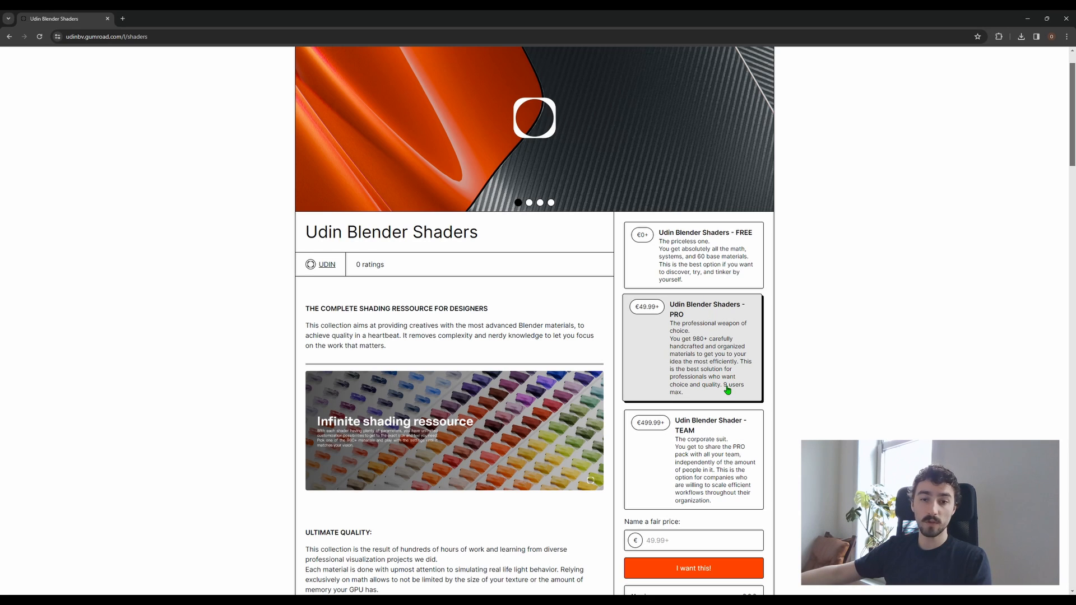
click(693, 458)
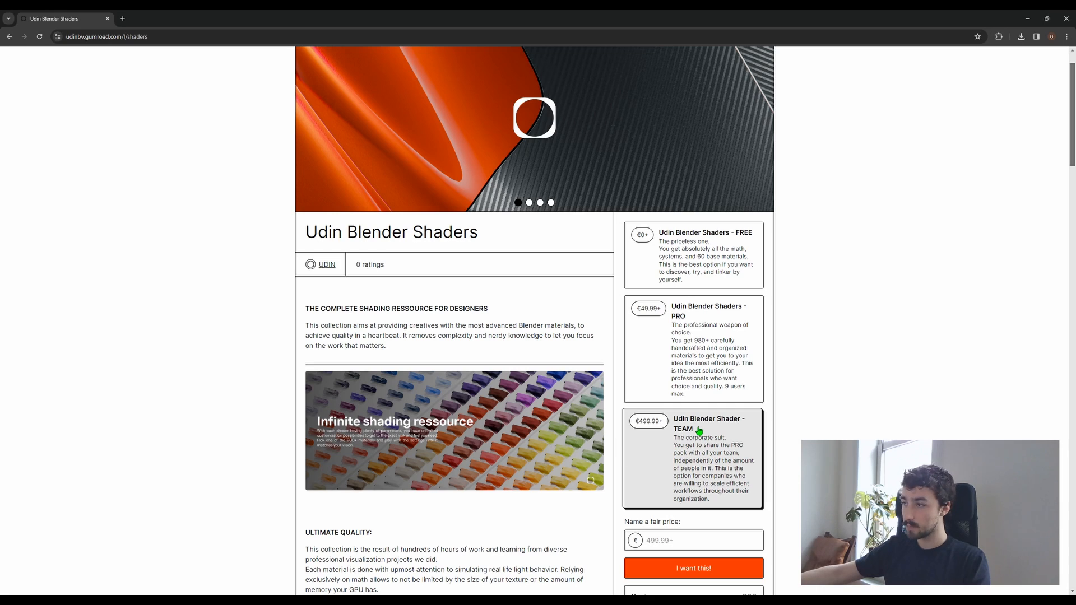
mouse_move(701, 491)
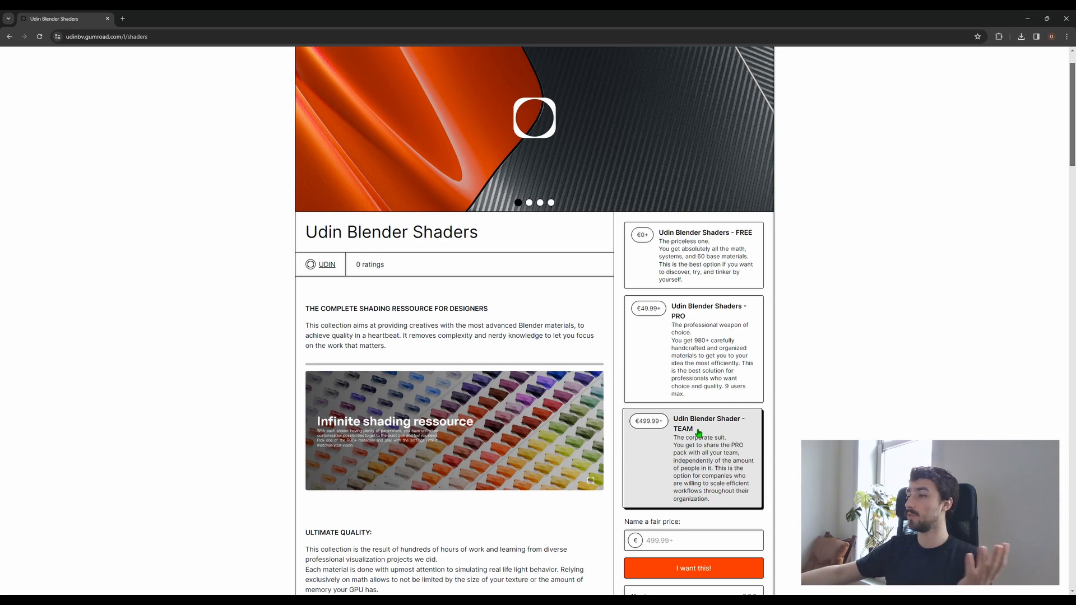
mouse_move(701, 501)
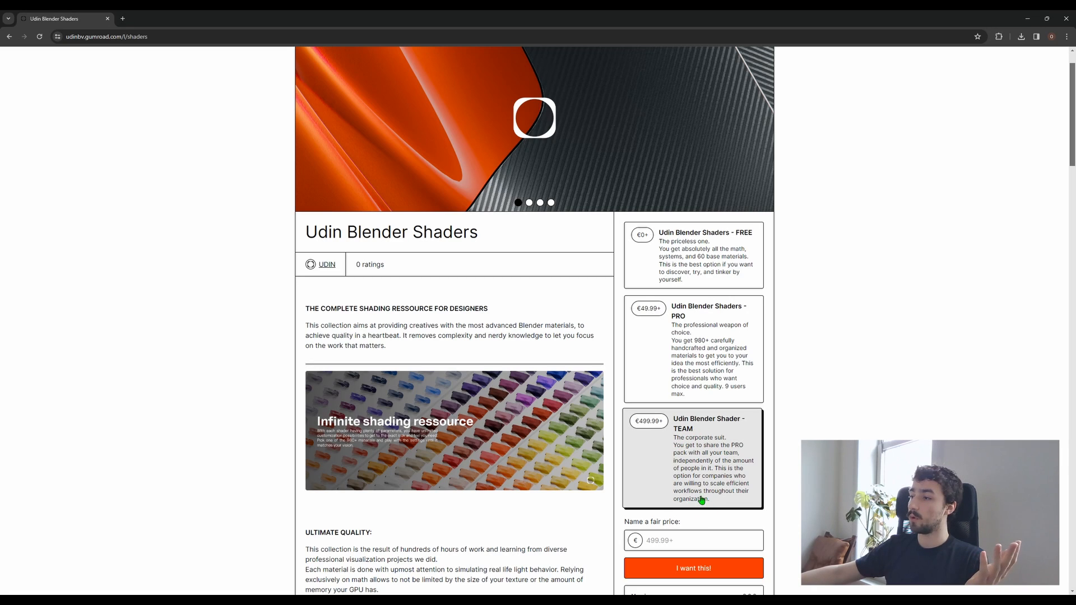
mouse_move(731, 449)
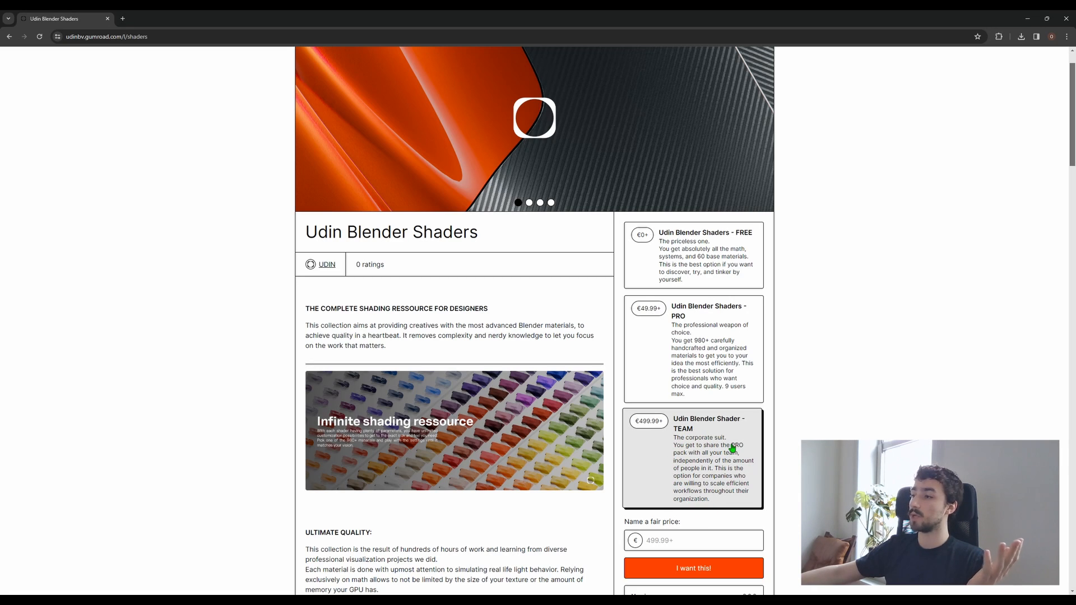
mouse_move(669, 474)
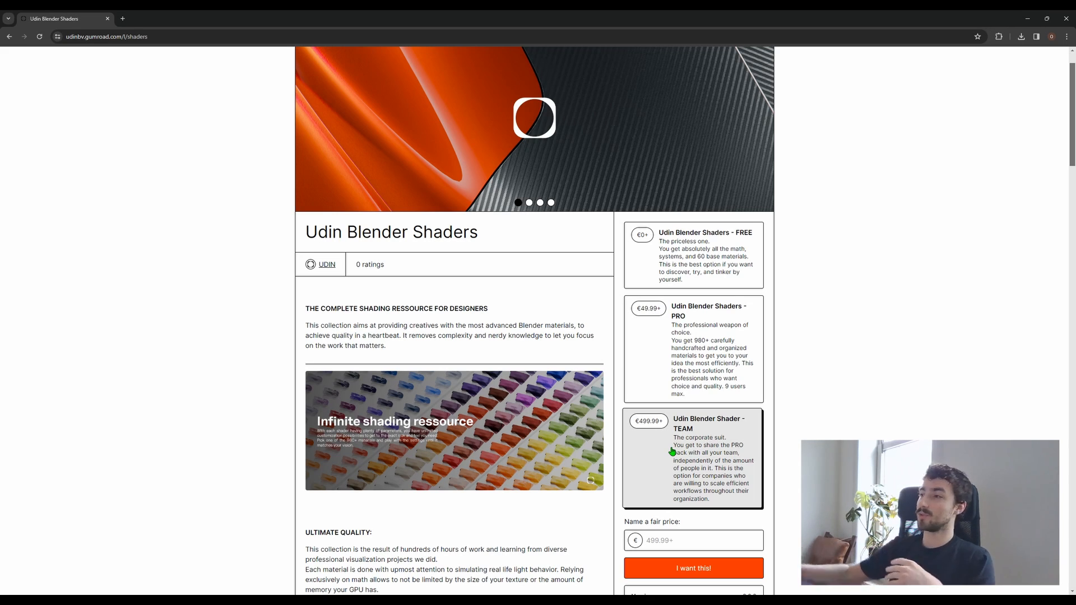
click(693, 348)
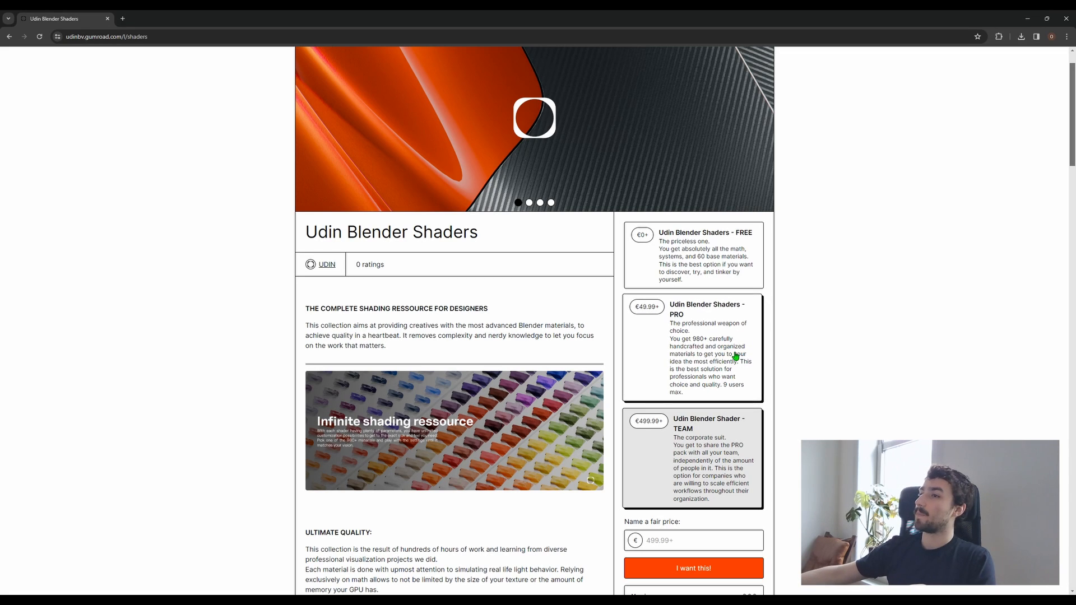
scroll(down, 3)
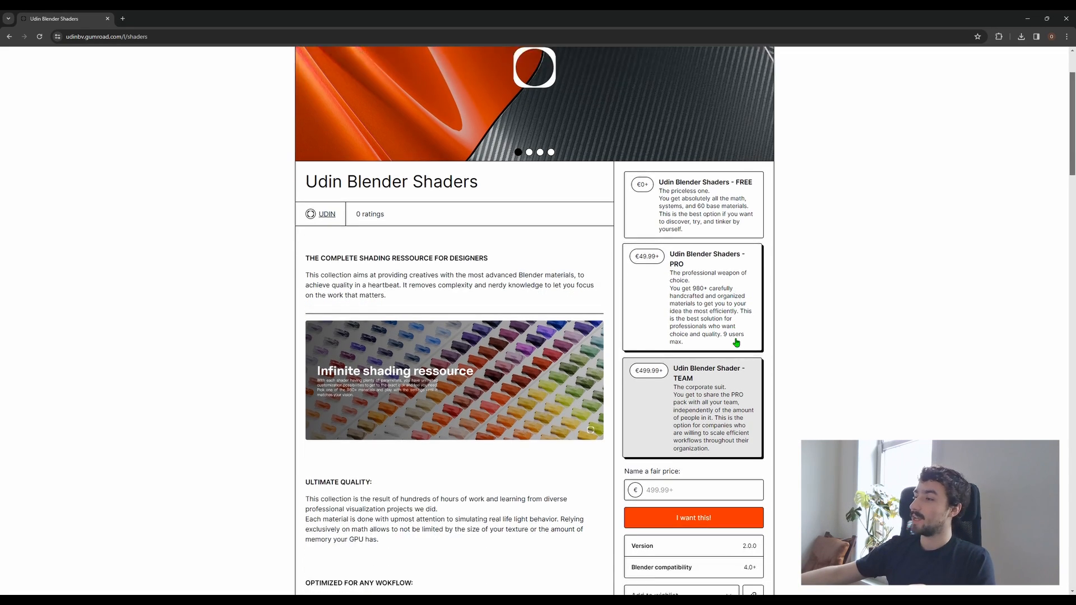
scroll(down, 3)
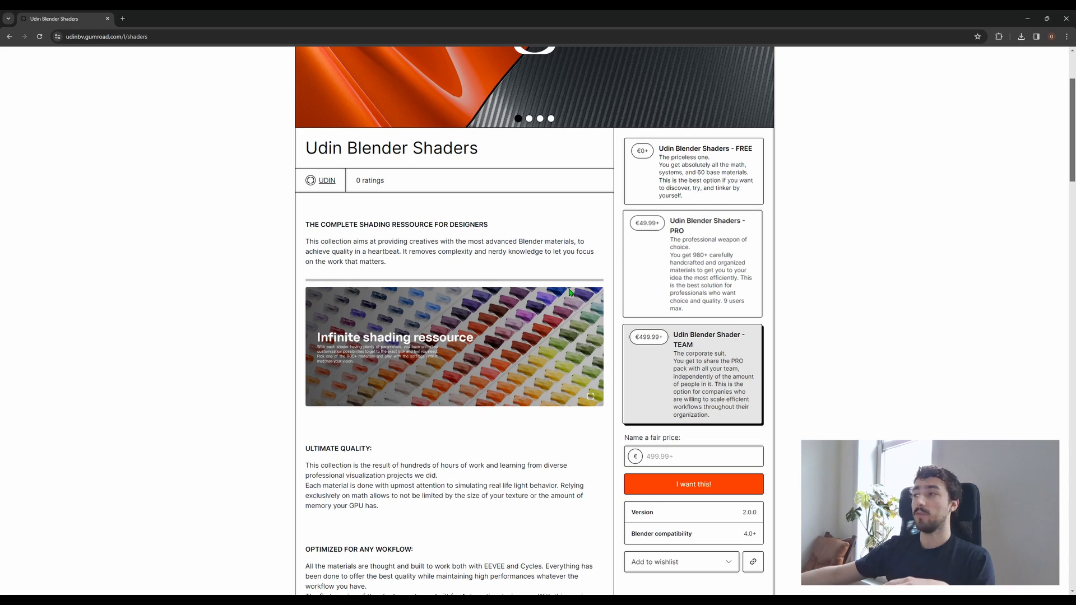
scroll(down, 3)
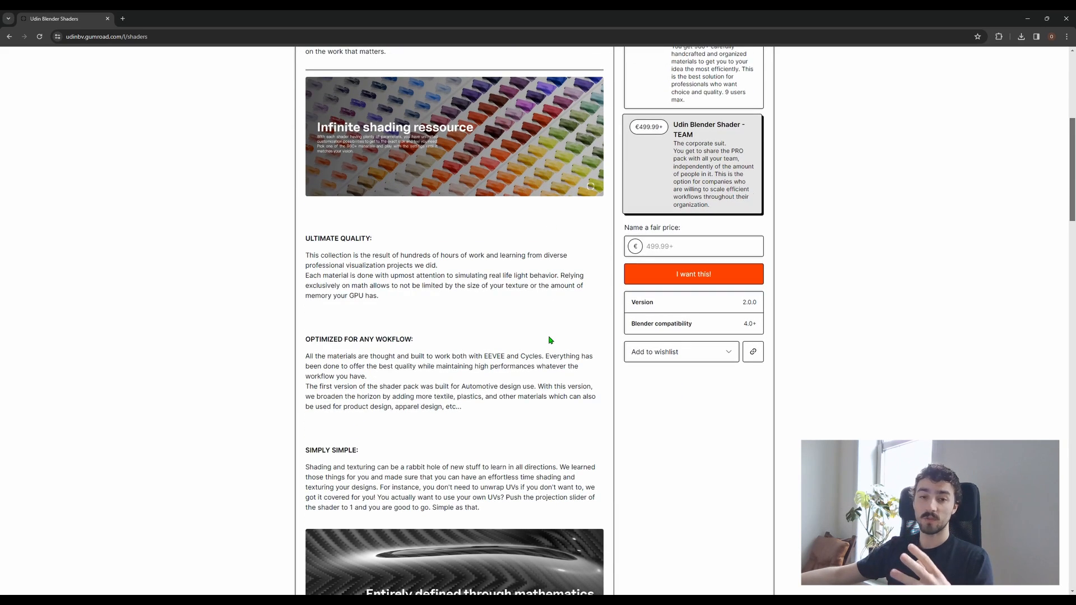
mouse_move(554, 348)
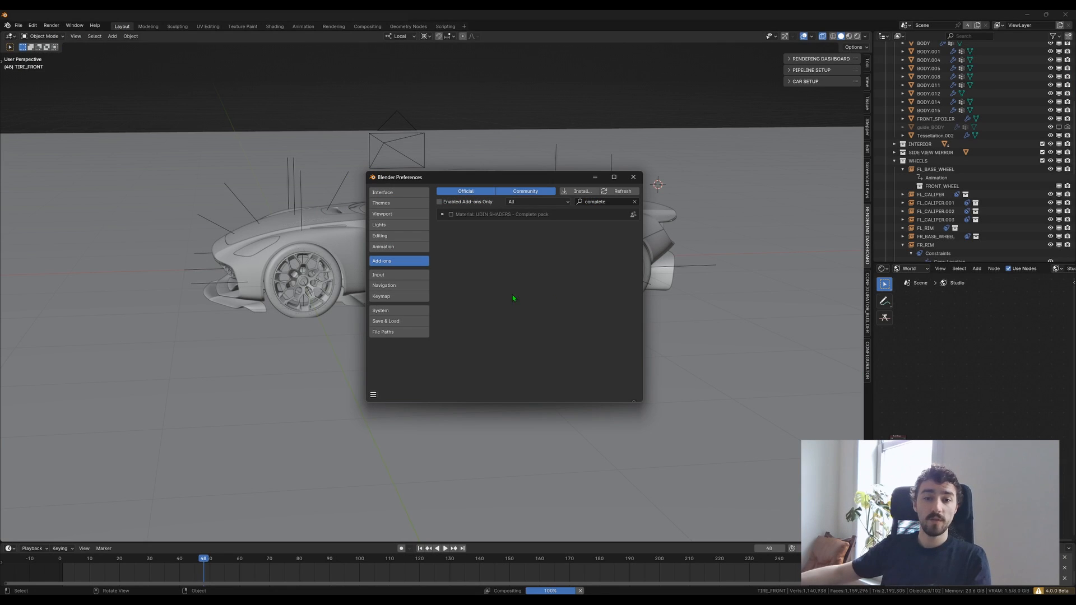
mouse_move(510, 297)
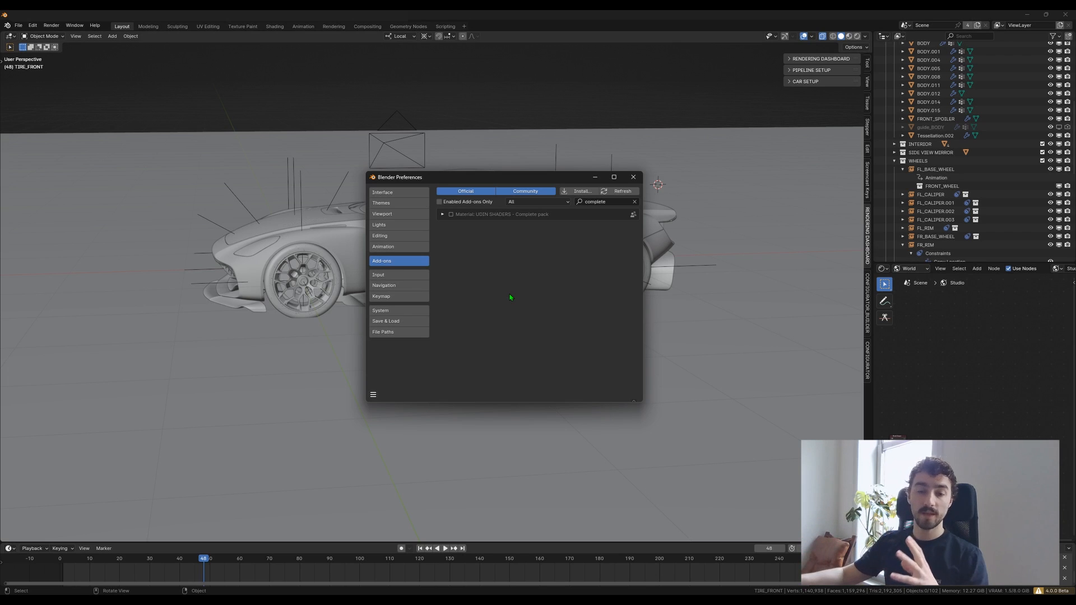
mouse_move(443, 236)
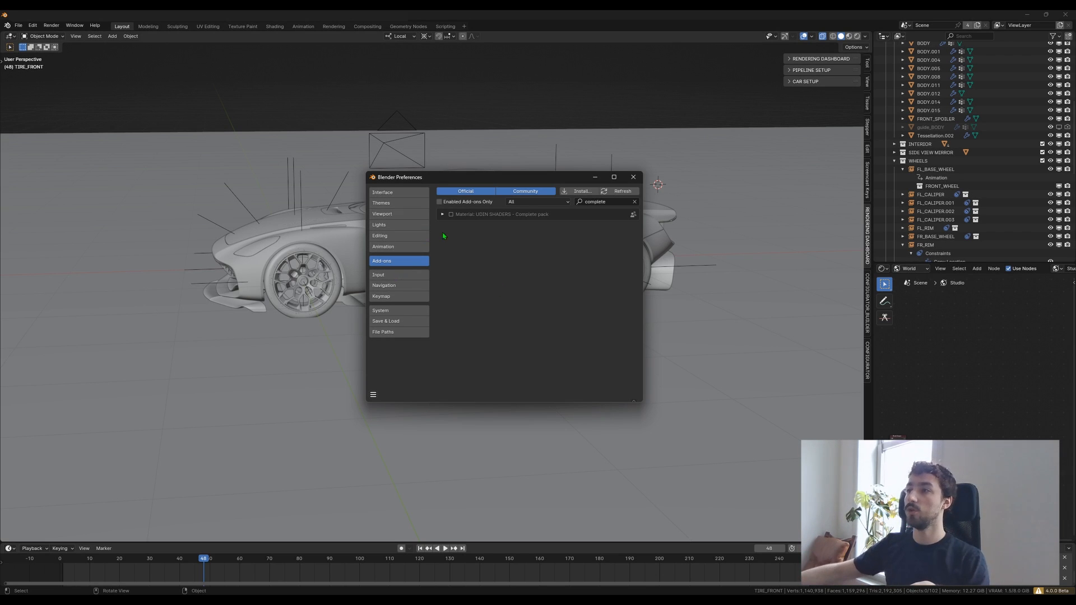
mouse_move(405, 185)
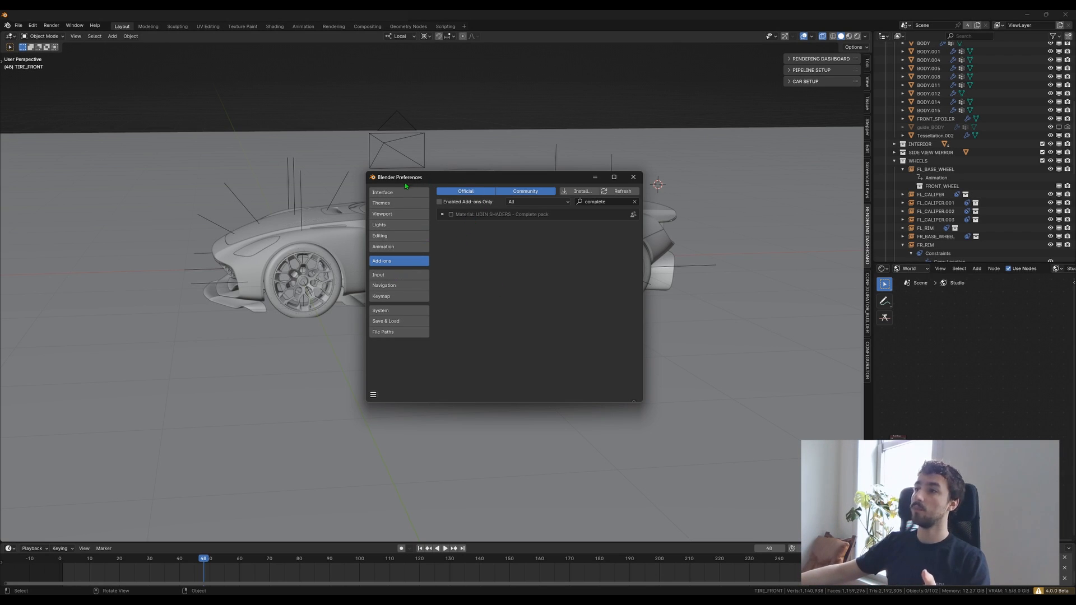
mouse_move(572, 182)
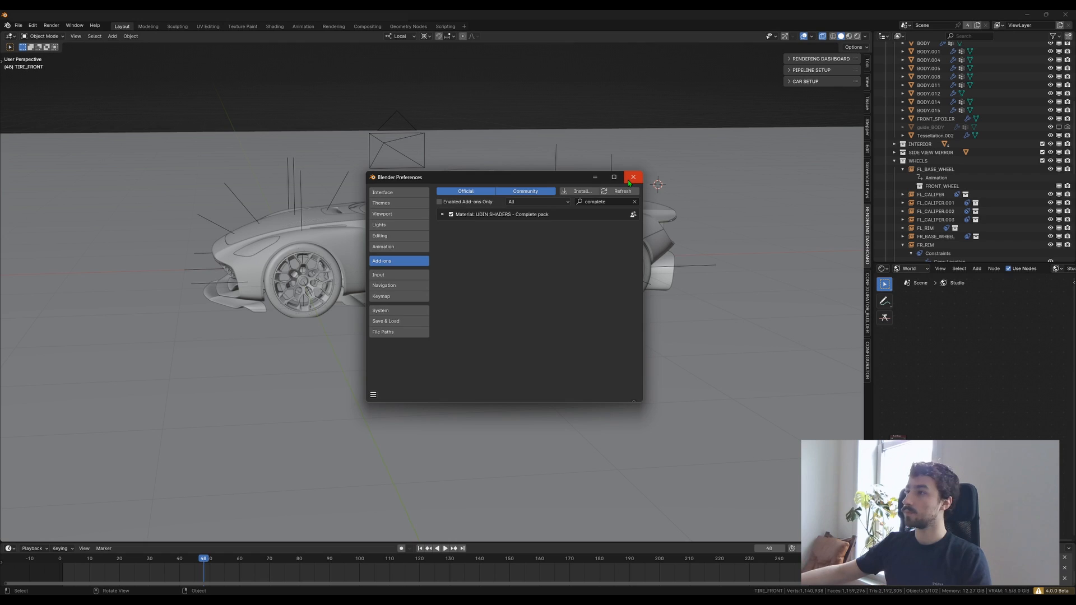
Close Preferences with the UDIN SHADERS - Complete pack add-on enabled.
click(632, 177)
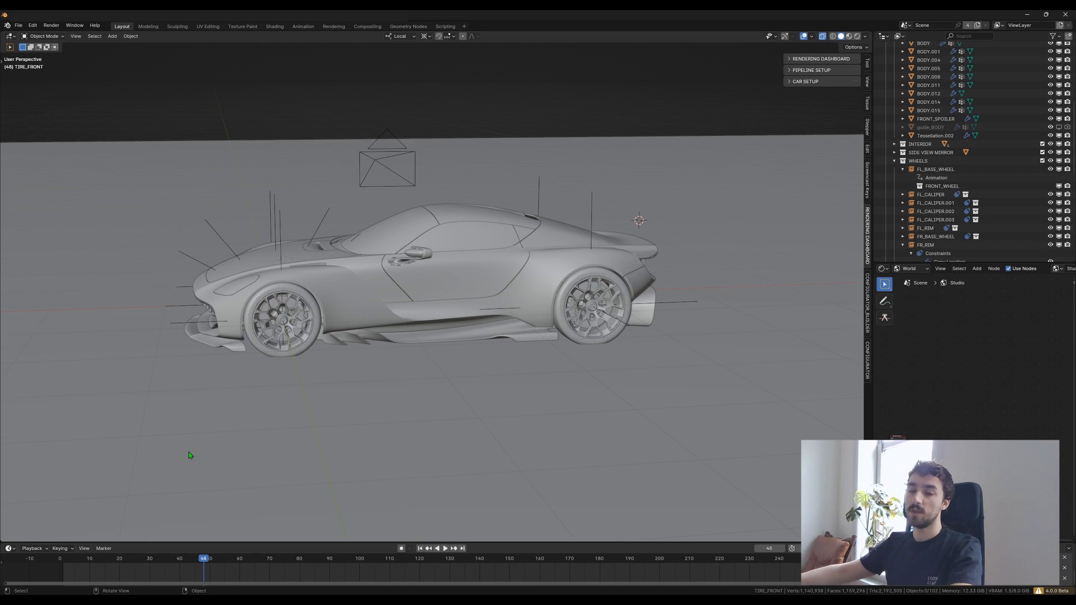
Show the UDIN catalog in a bottom Asset Browser, browse it, and switch viewport to Rendered.
click(7, 548)
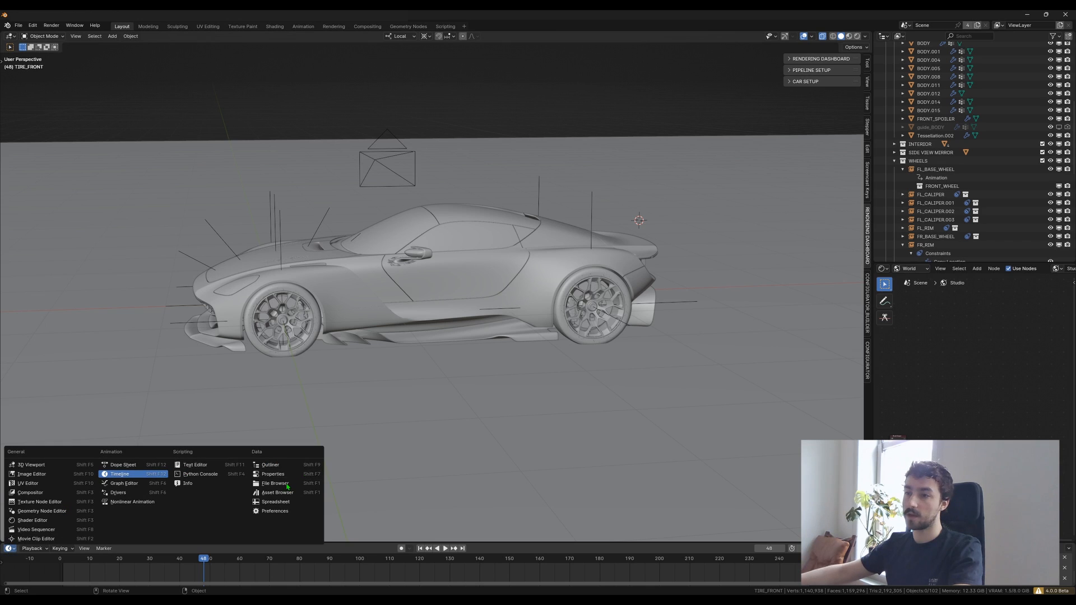
mouse_move(278, 493)
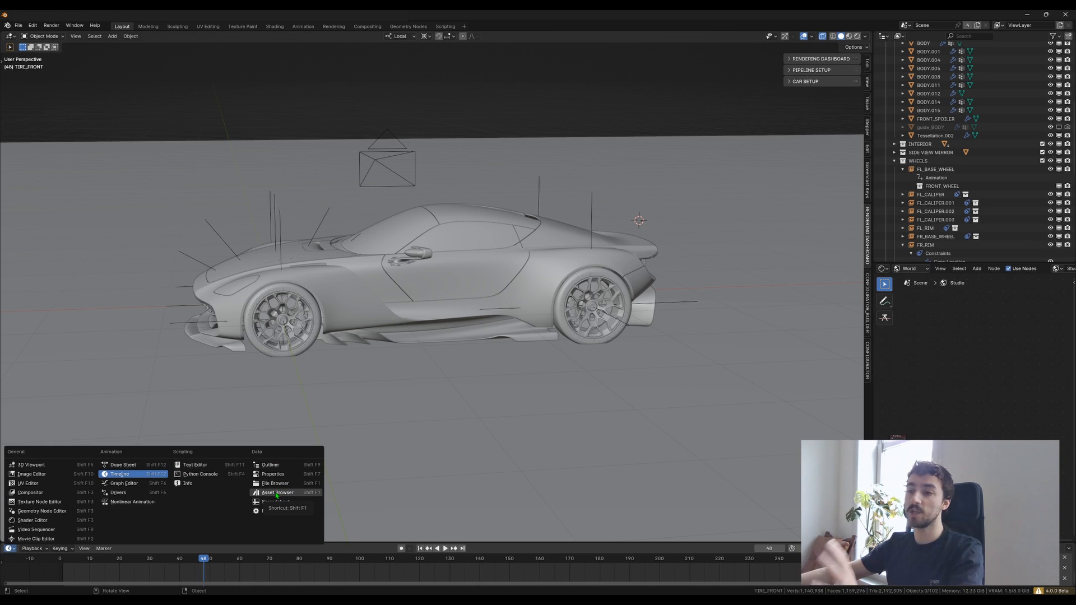
click(277, 492)
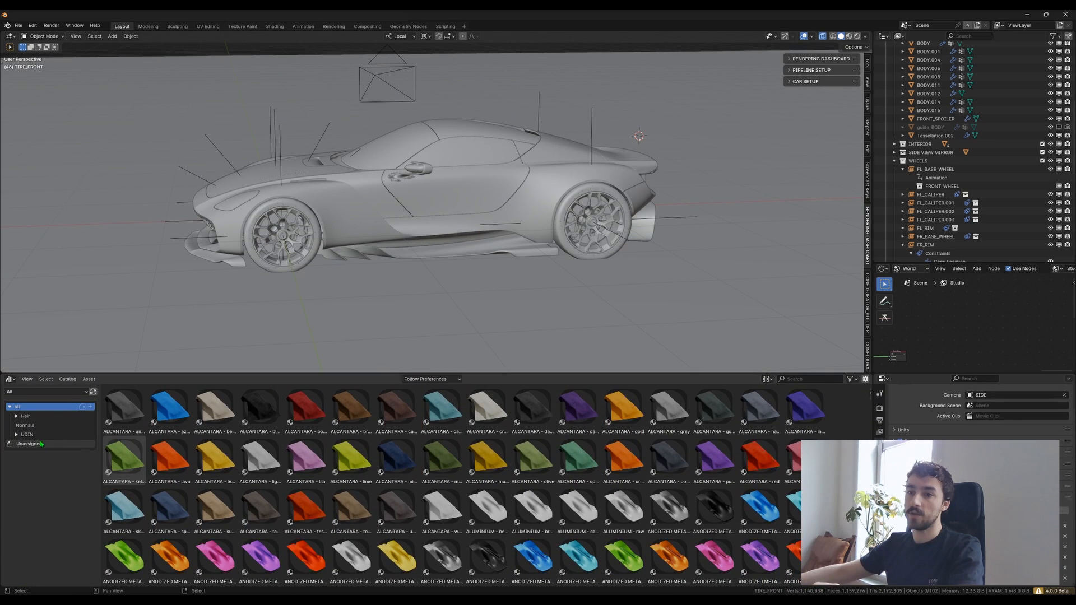
click(27, 435)
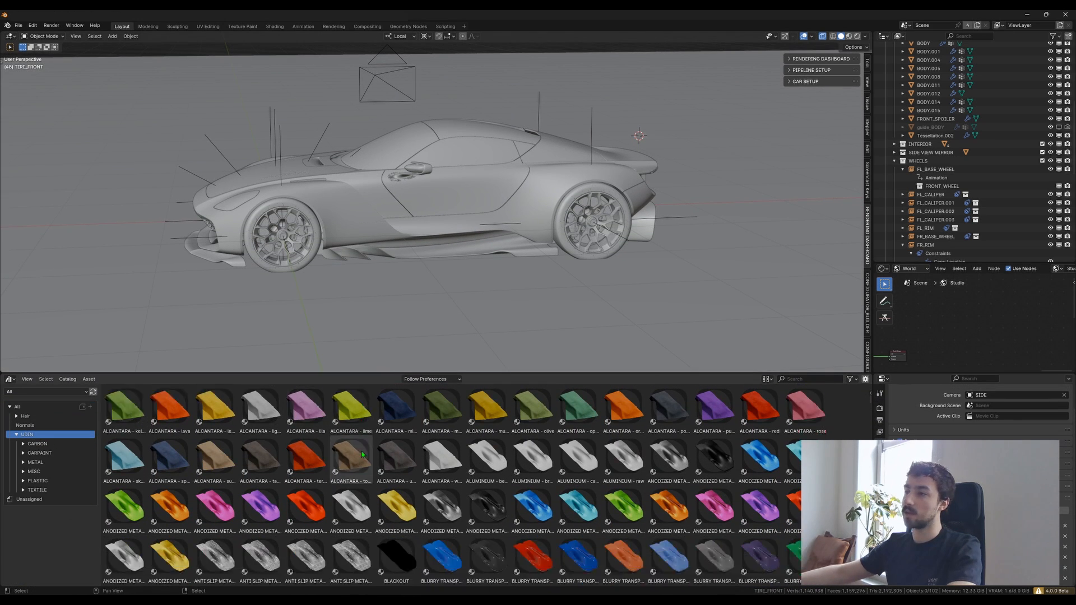
scroll(down, 3)
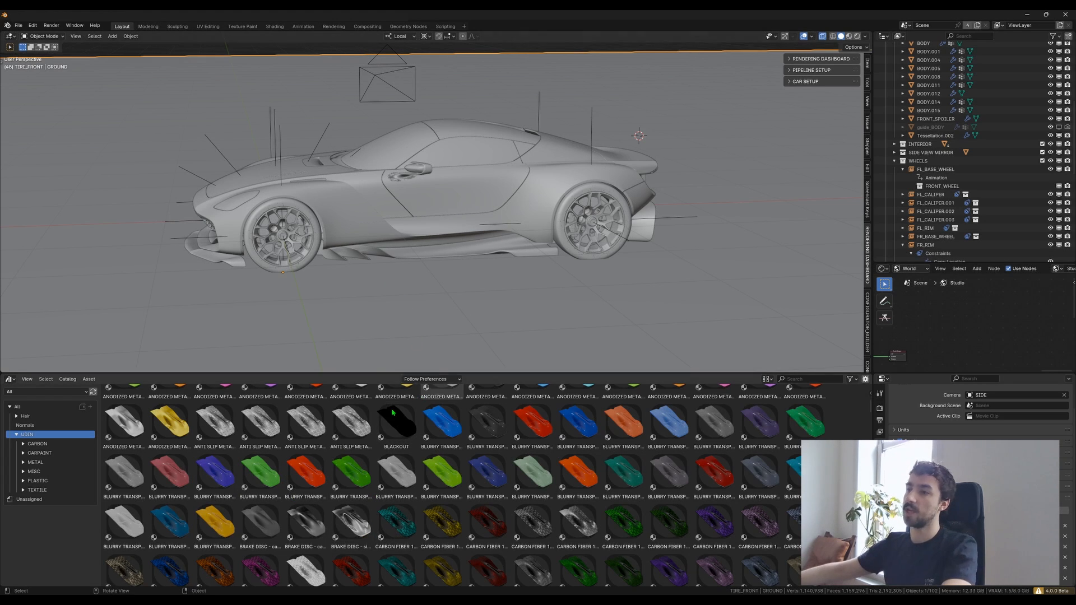
scroll(down, 3)
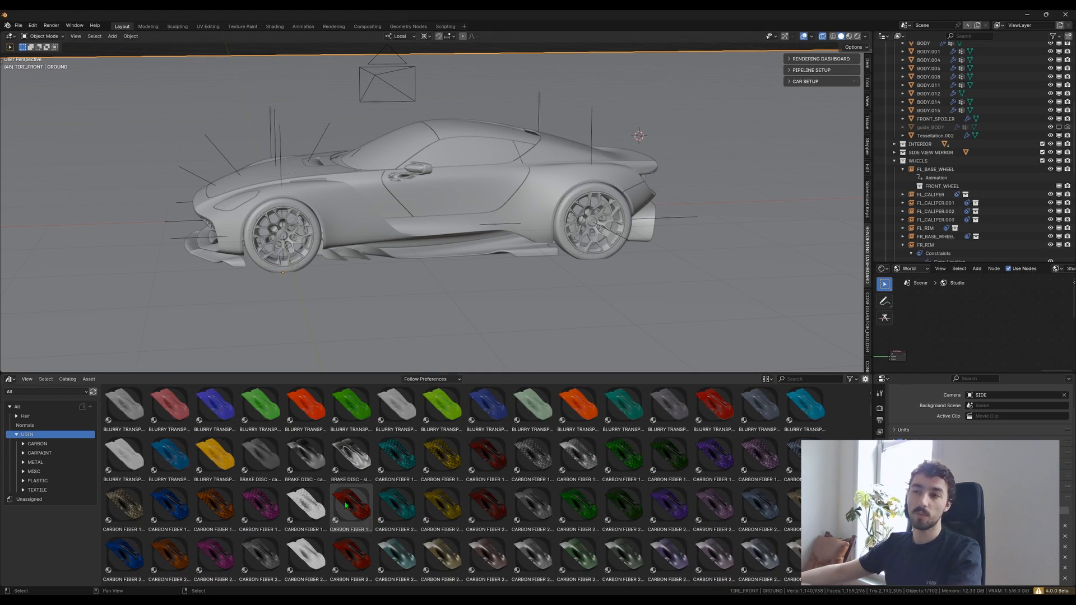
scroll(down, 3)
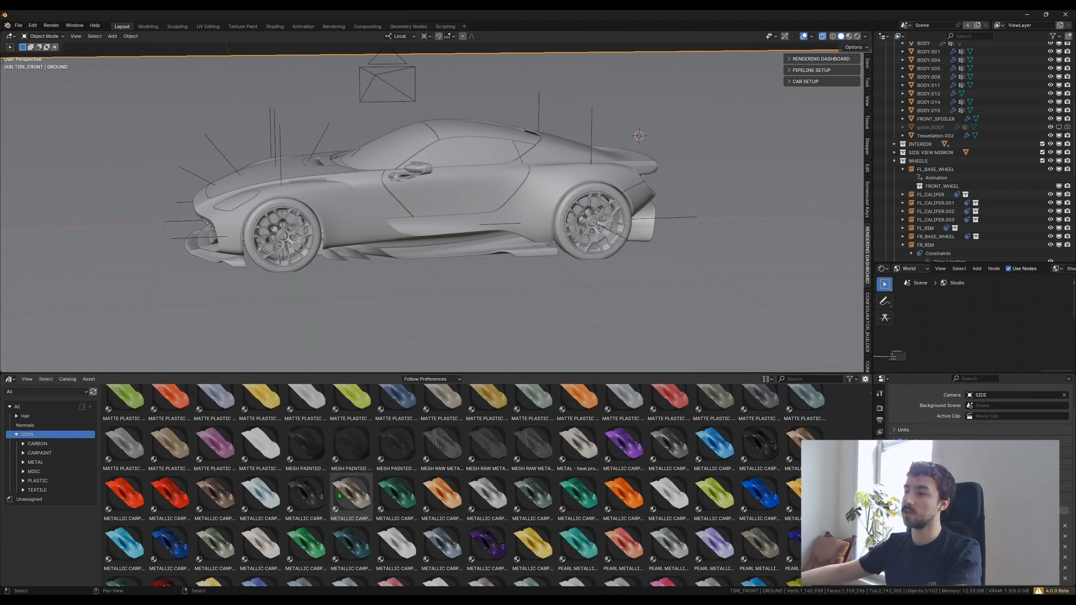
scroll(down, 3)
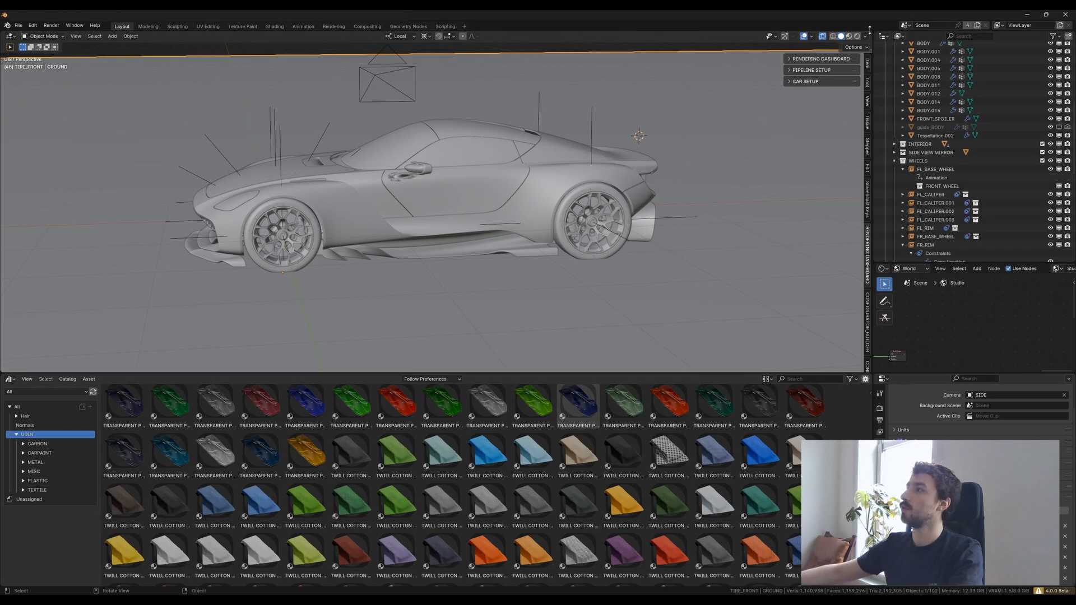
click(846, 36)
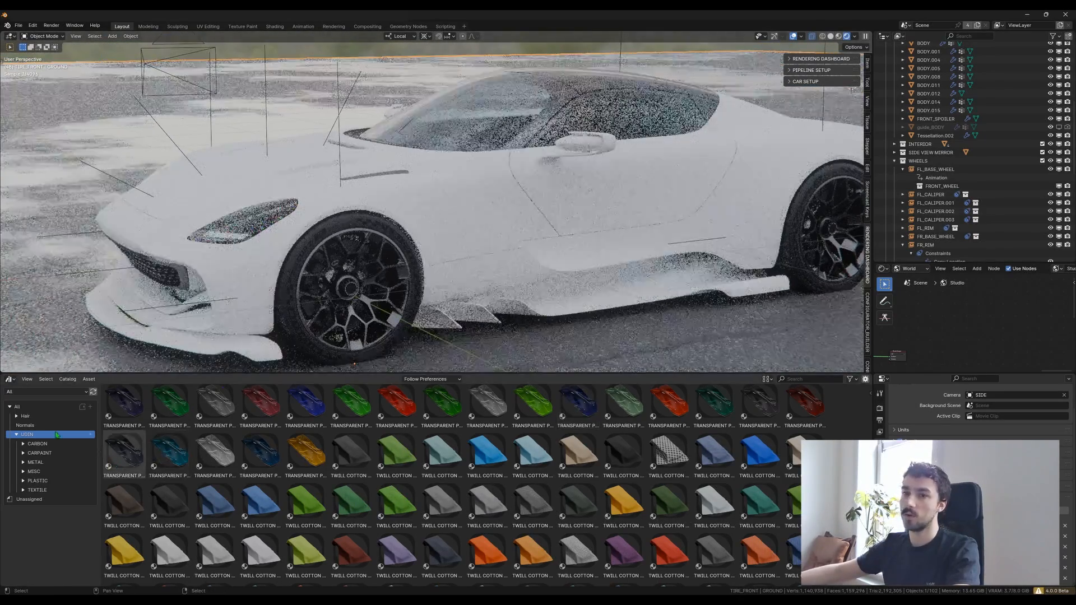
Apply a black metallic paint from CARPAINT > METALLIC to the car body.
click(22, 453)
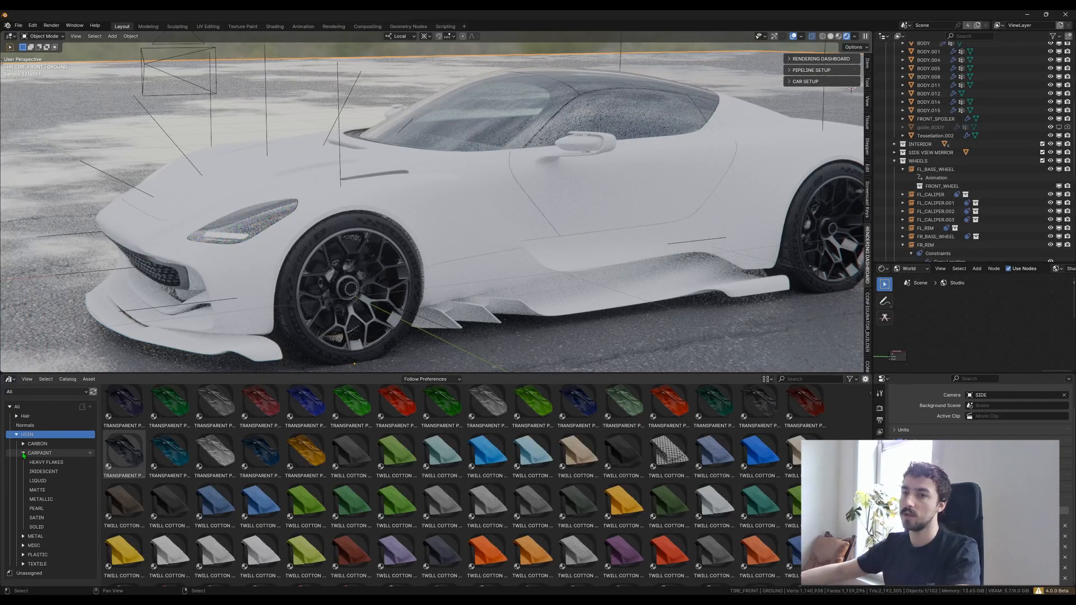
click(41, 499)
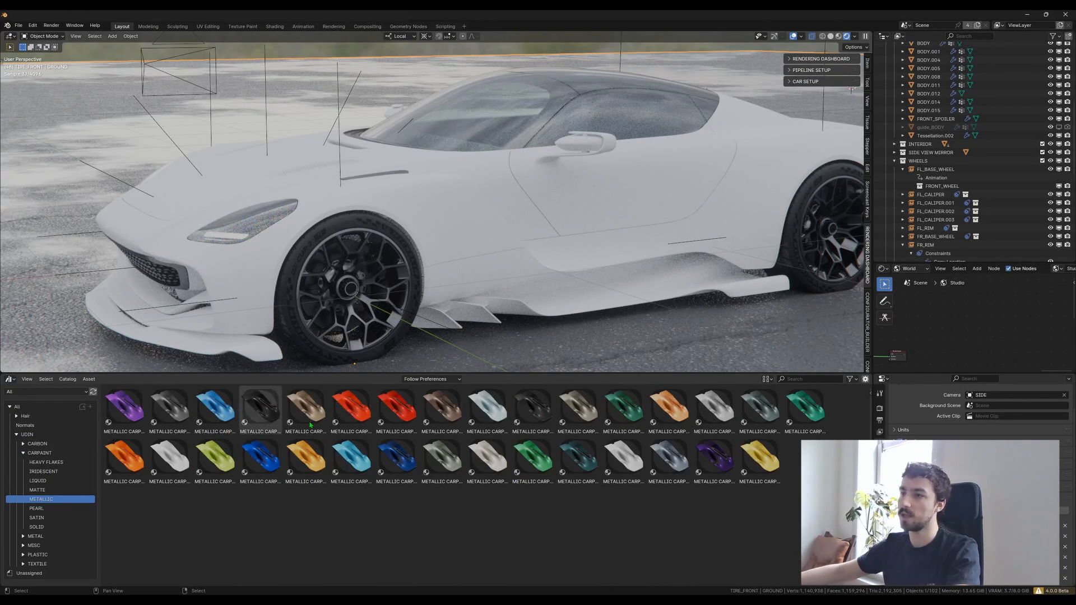
mouse_move(124, 460)
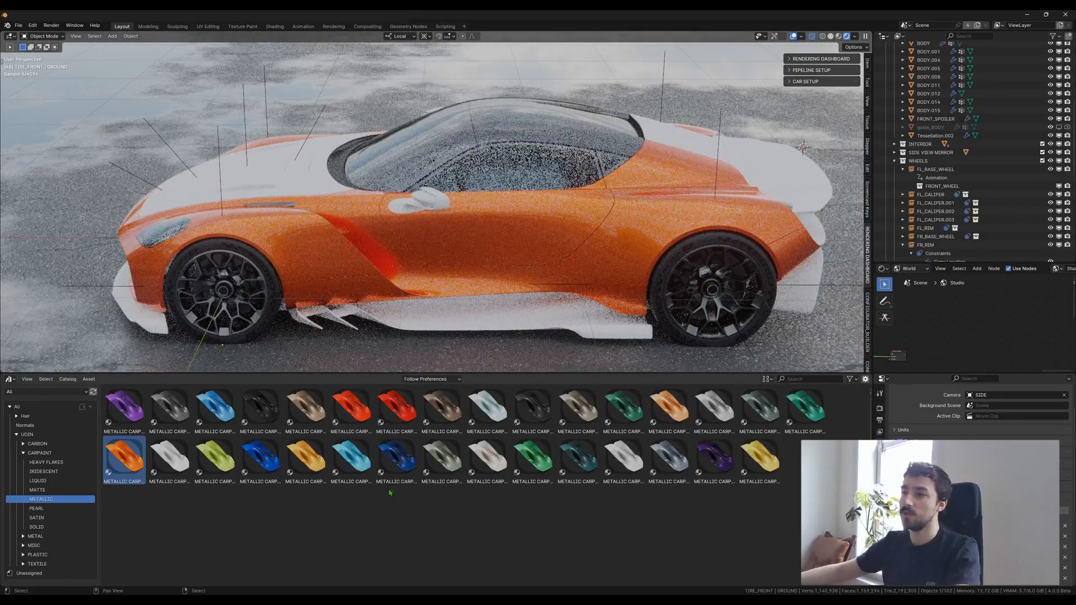
click(532, 409)
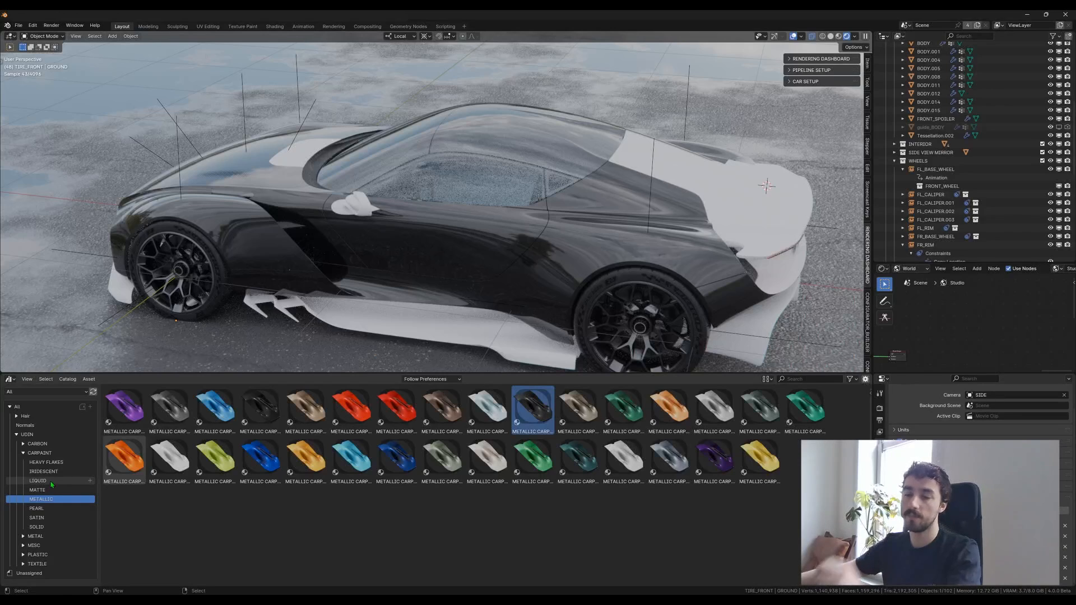
click(23, 443)
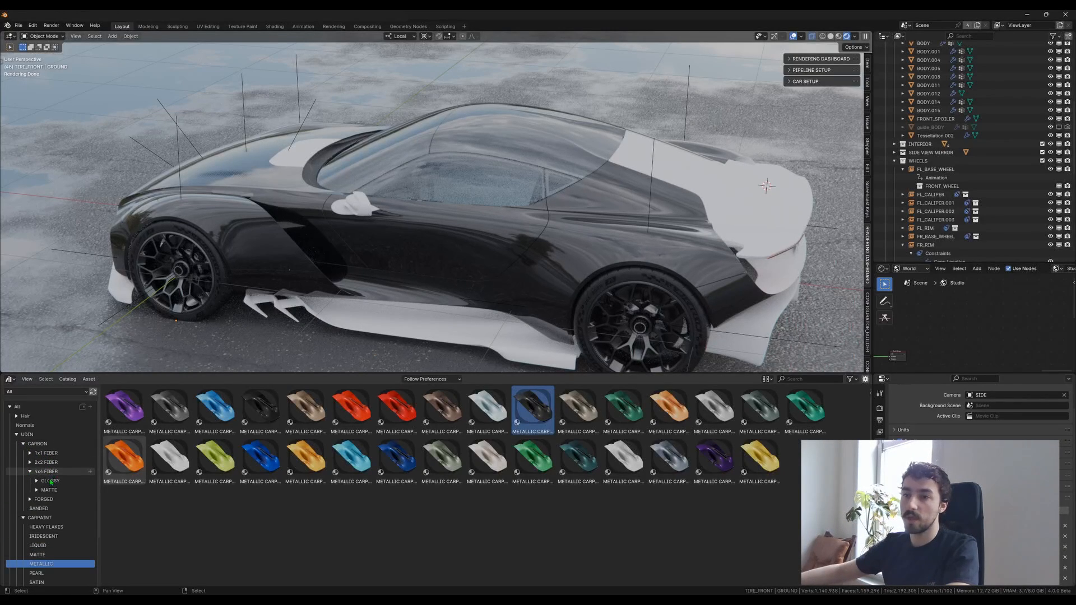
Apply a sanded glossy 4x4 carbon fibre asset to the car body.
click(50, 480)
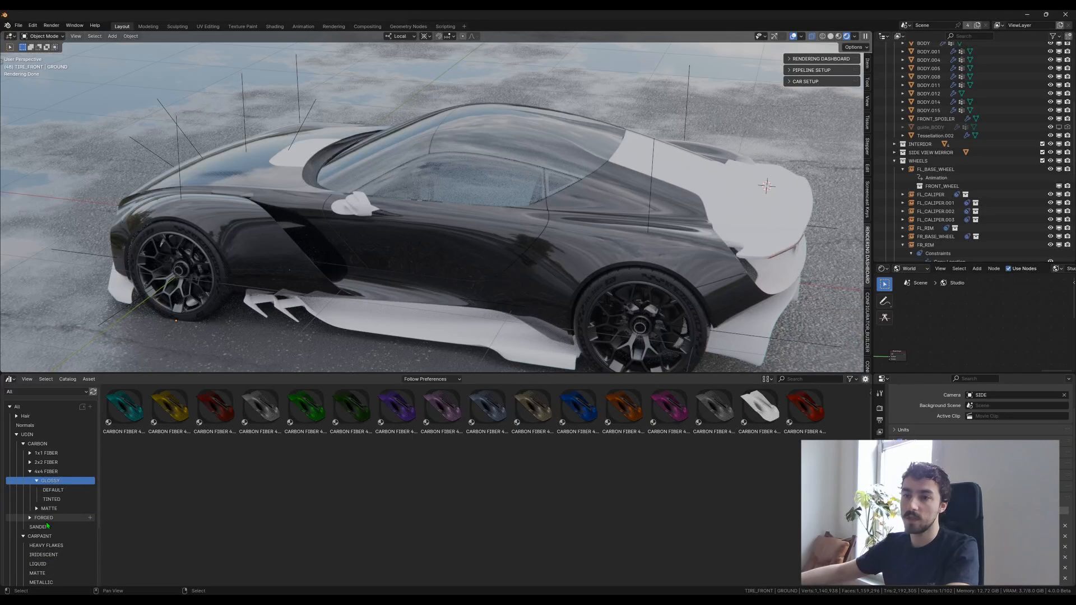
click(39, 526)
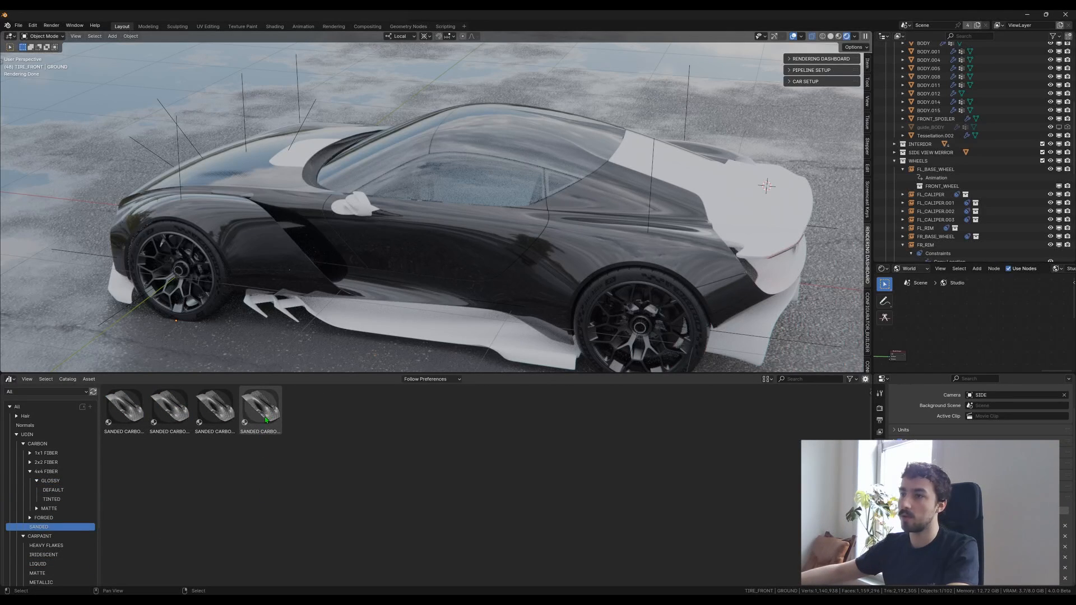
click(260, 406)
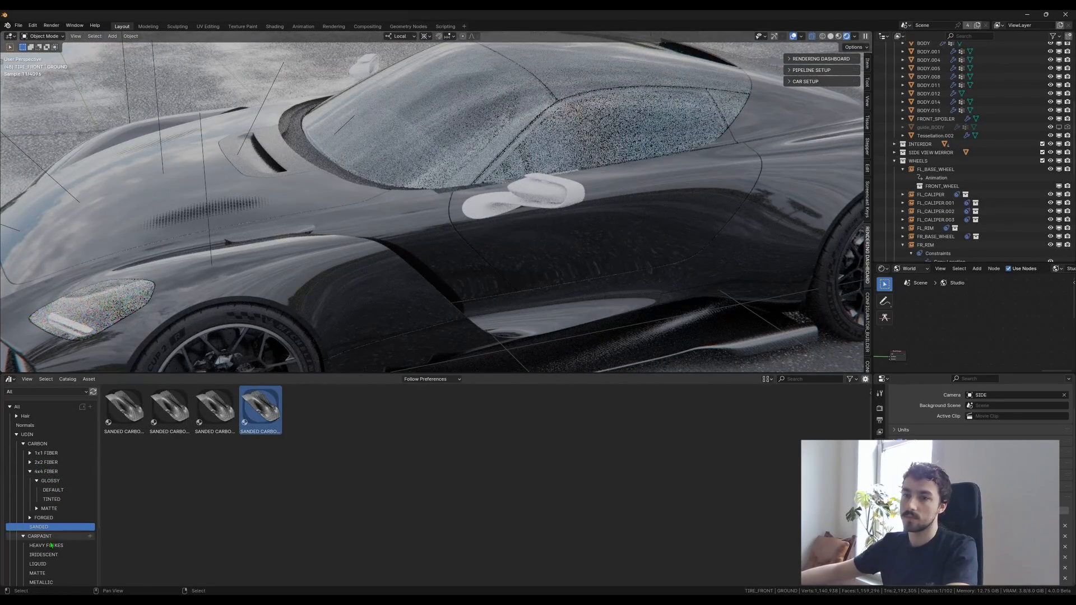
click(40, 581)
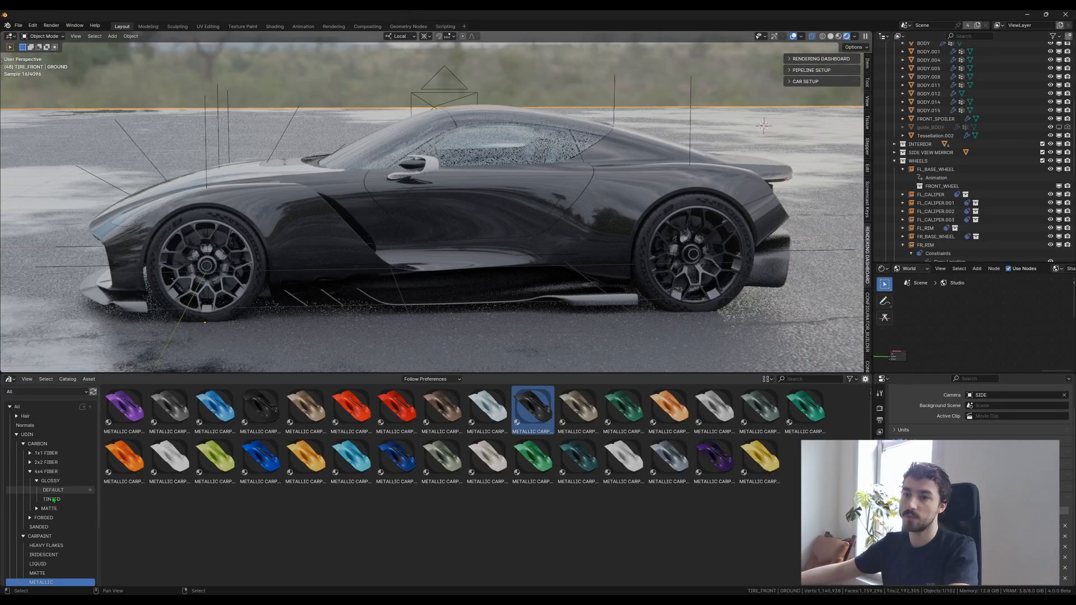
Browse matte and sanded carbon catalogs, then paint the body deep purple metallic.
click(49, 508)
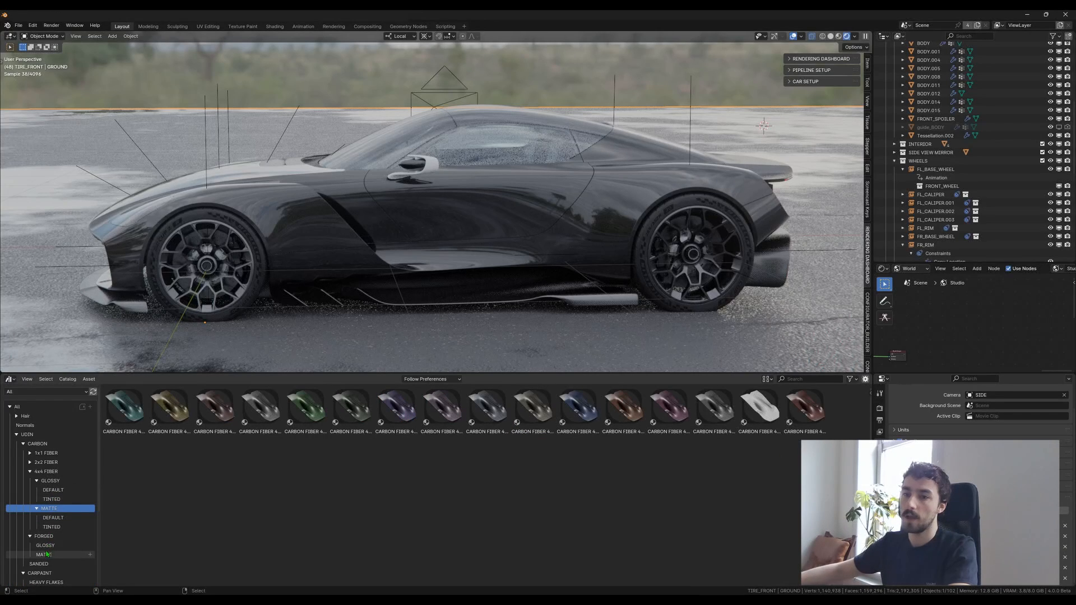
click(39, 563)
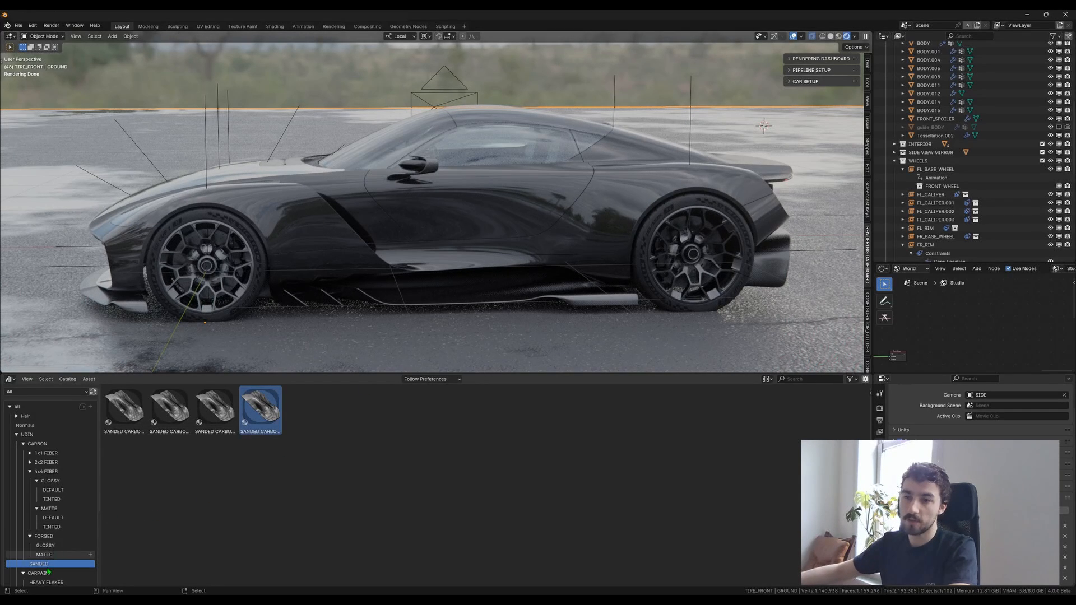
click(41, 569)
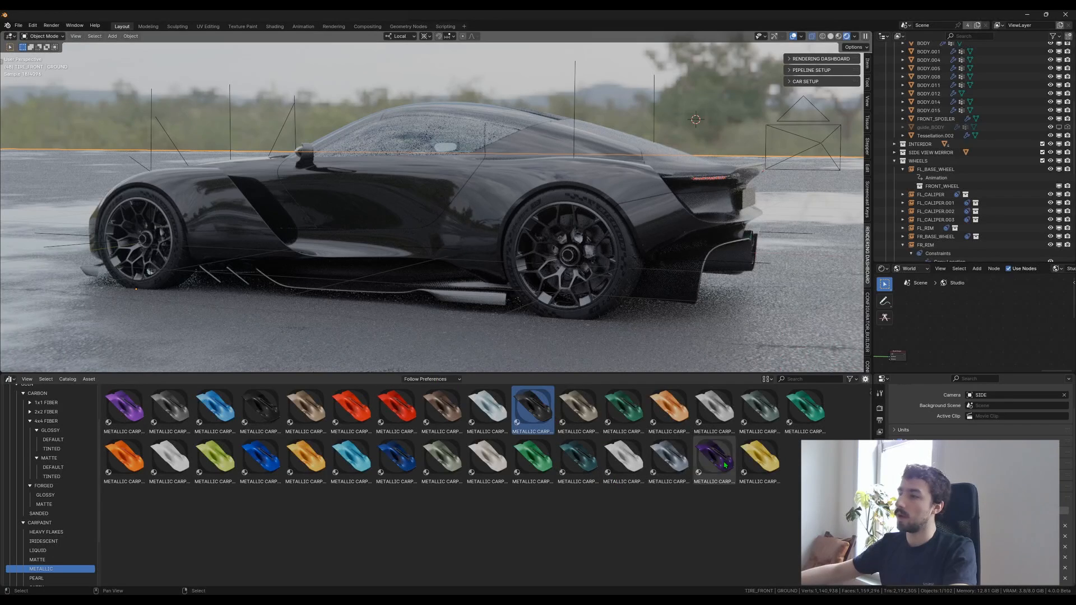
click(713, 462)
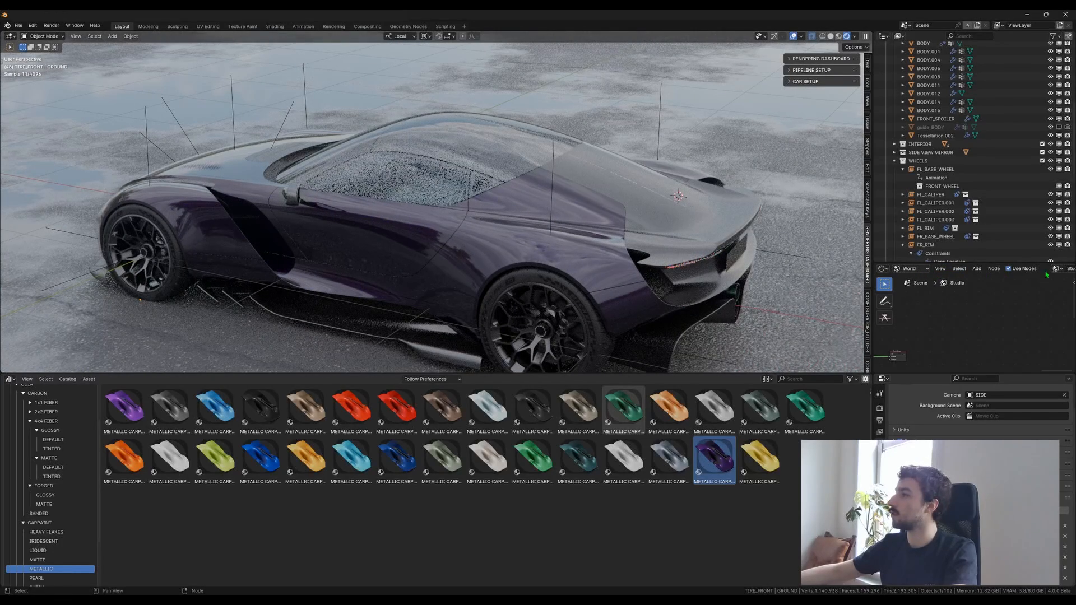
click(958, 282)
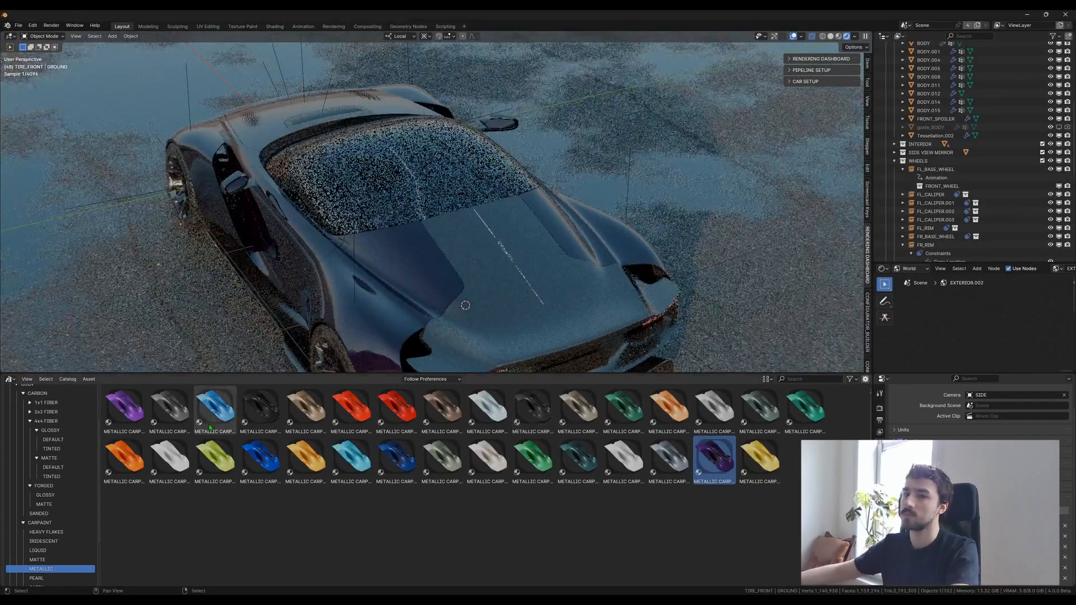
click(53, 439)
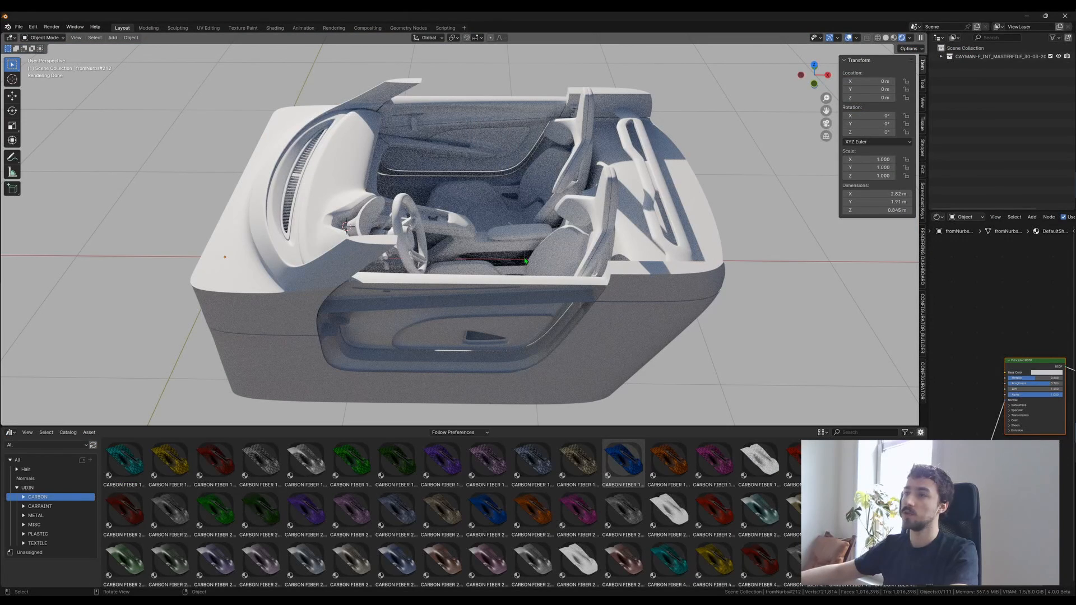
mouse_move(458, 301)
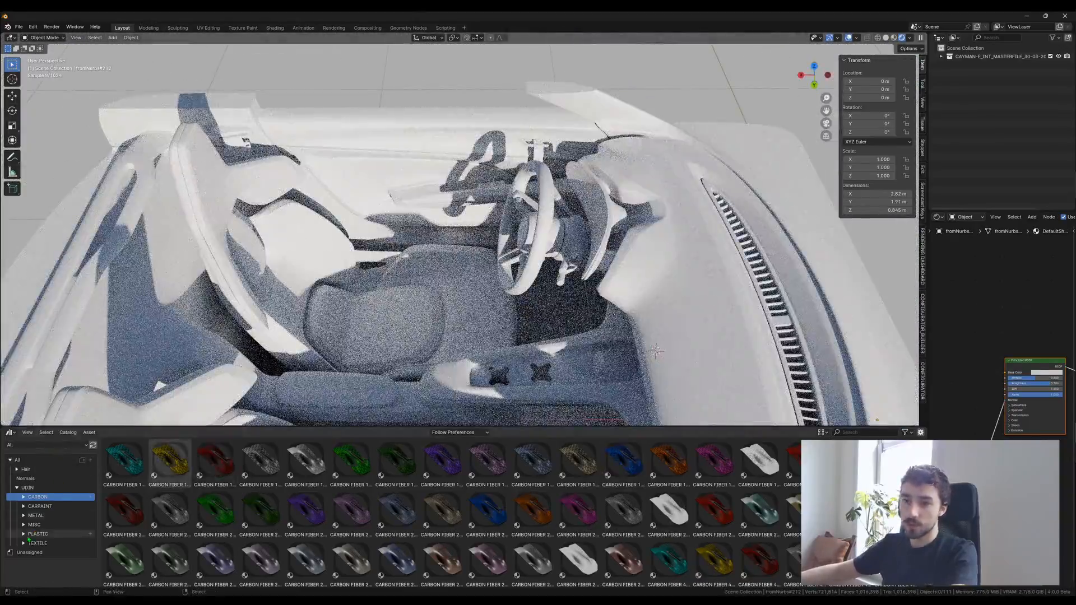
Apply orange alcantara from TEXTILE > ALCANTARA to the steering wheel rim.
click(37, 541)
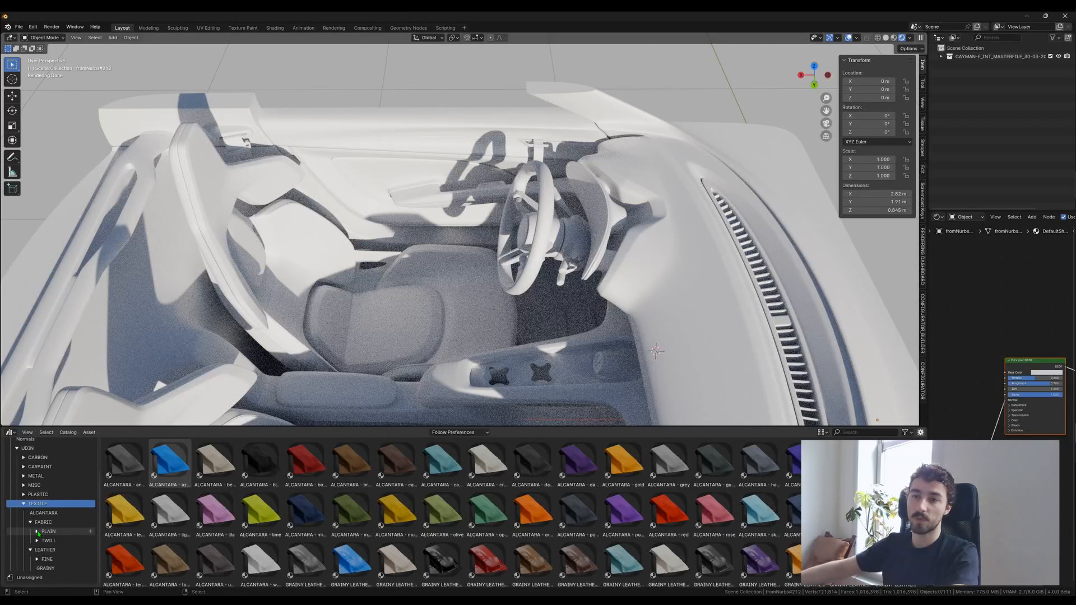
click(38, 532)
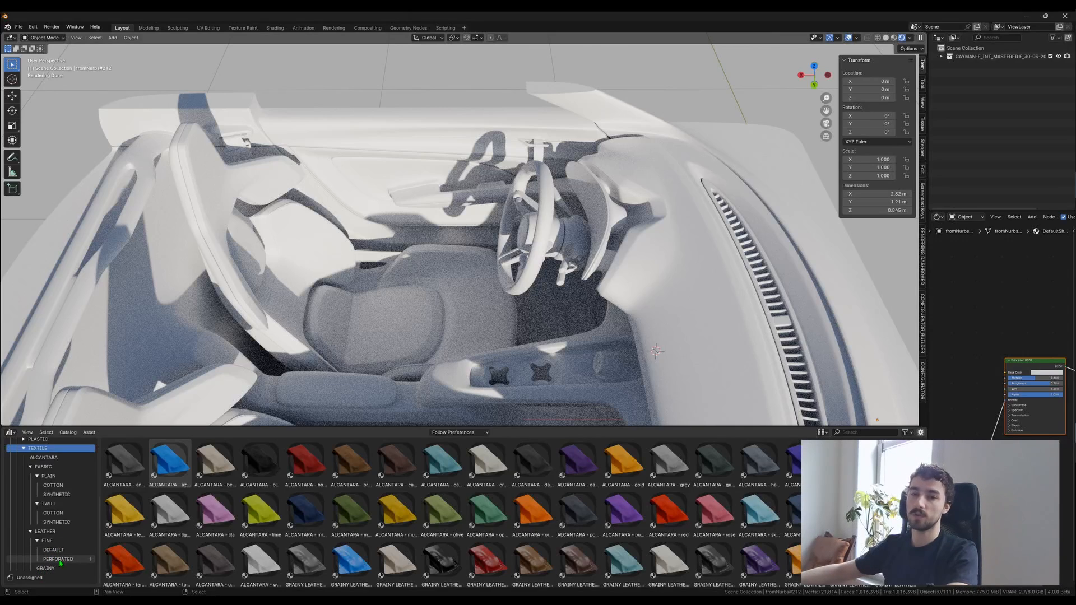
click(54, 549)
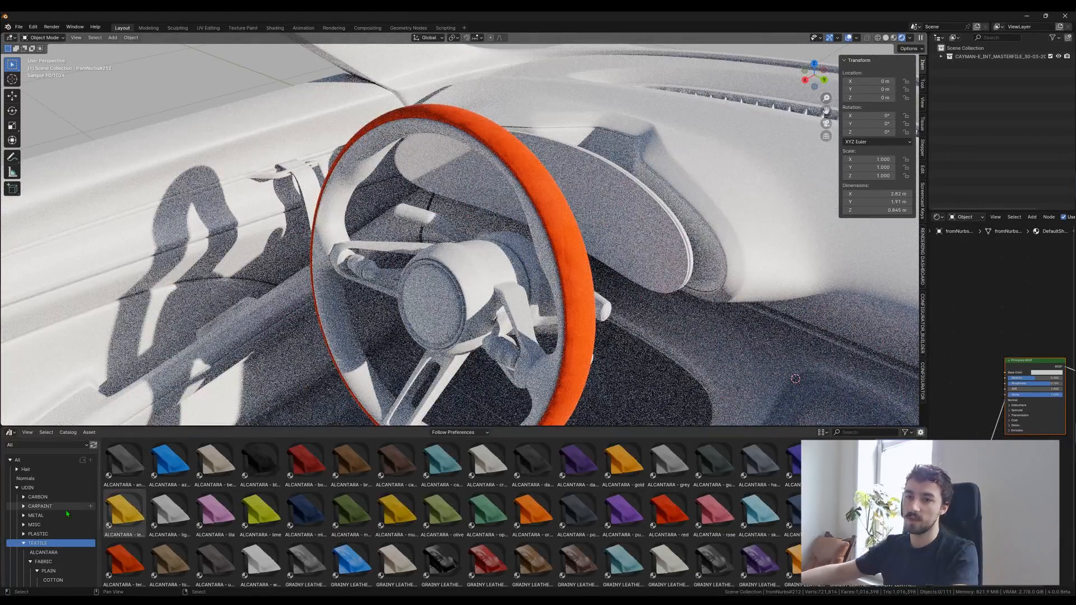
Apply a 4x4 carbon fibre asset from CARBON > 4x4 FIBER to the interior trim.
click(37, 496)
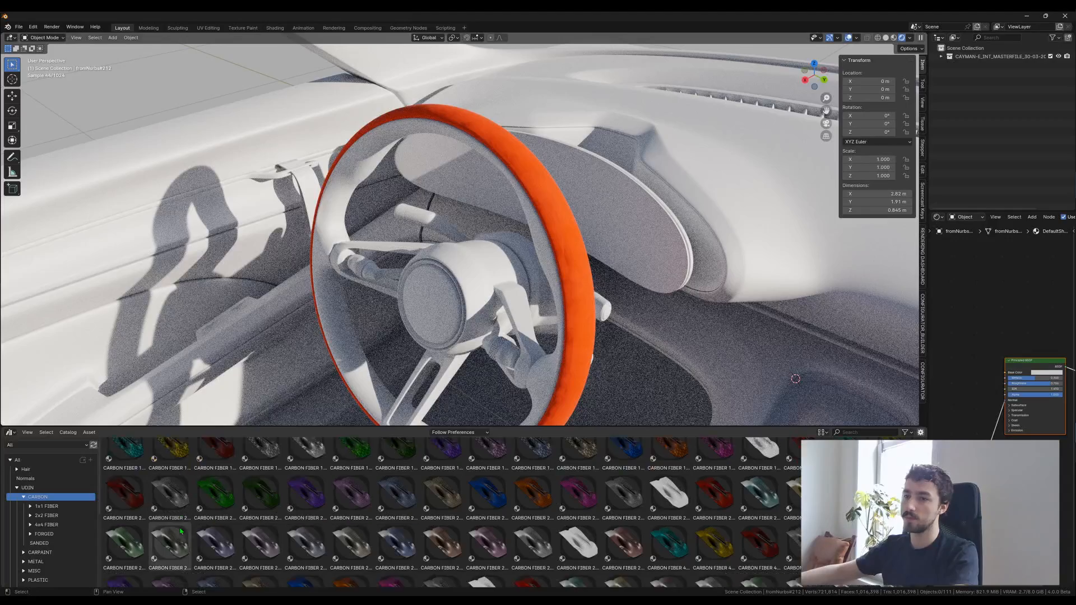
click(45, 525)
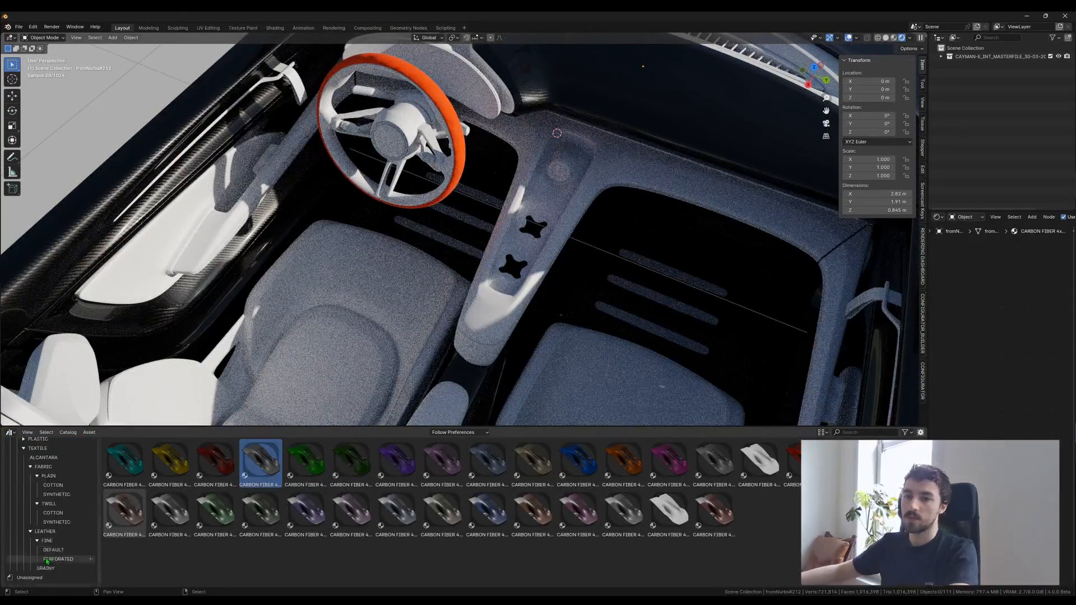
Show the TEXTILE > FABRIC > TWILL > COTTON fabrics and scroll to the black-white checker asset.
click(53, 513)
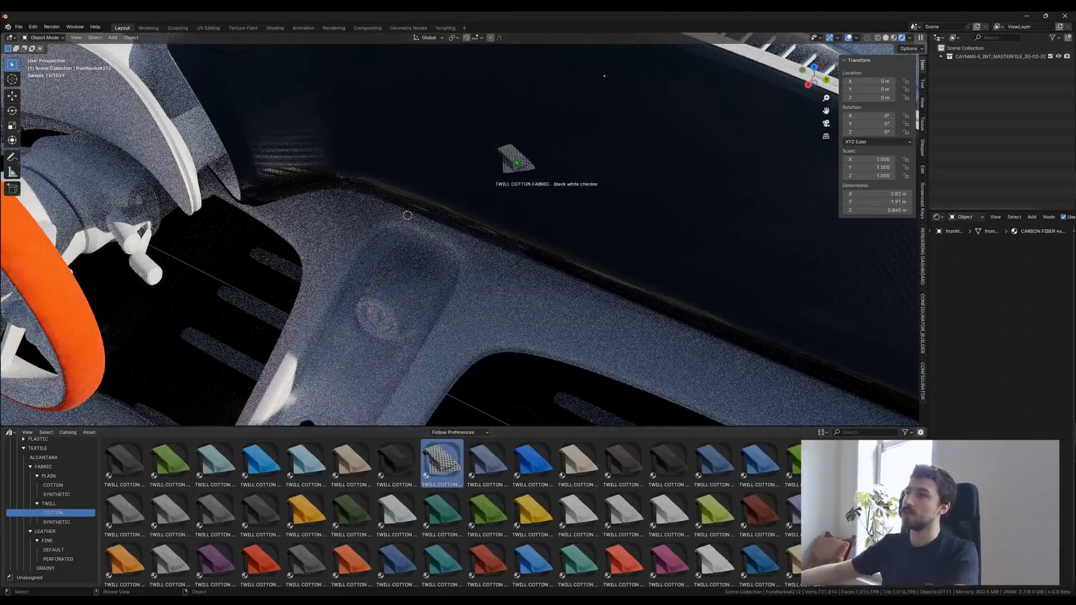
scroll(down, 3)
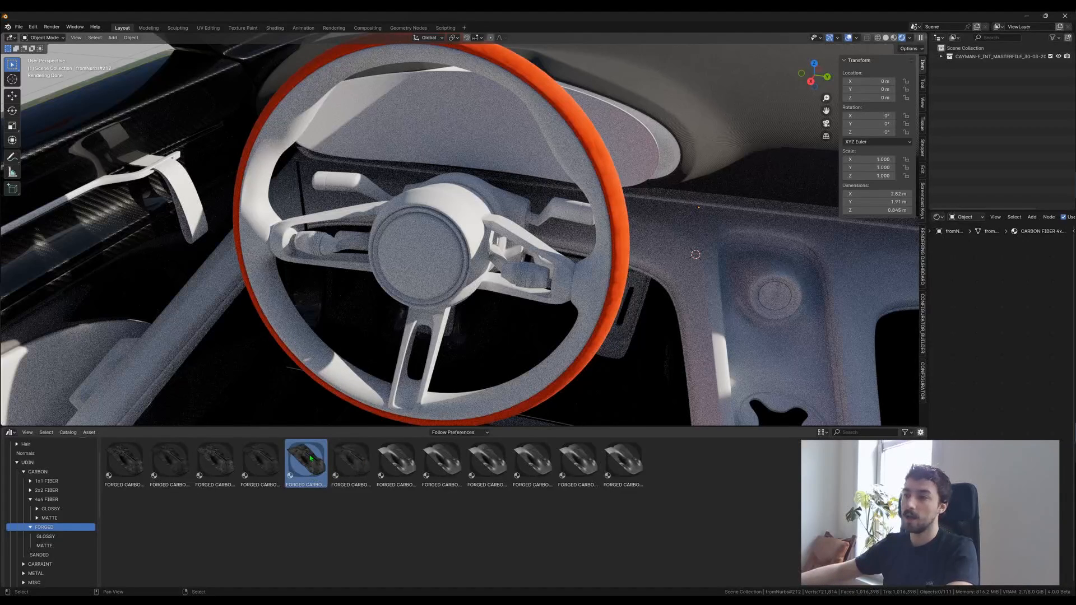
mouse_move(305, 460)
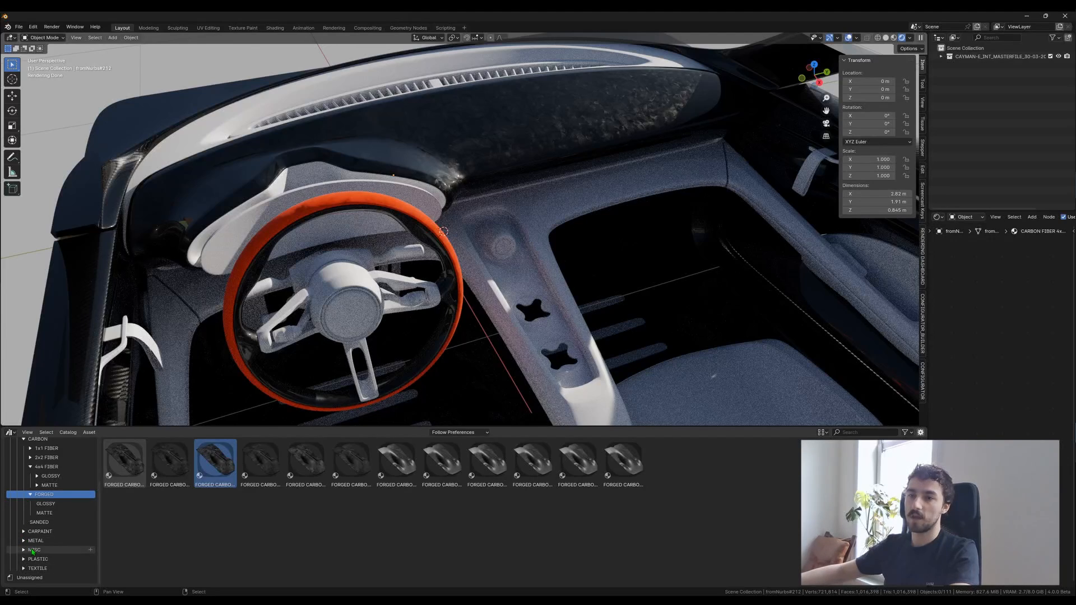
Apply the LCD SCREEN asset from the MISC catalog to the instrument display.
click(34, 550)
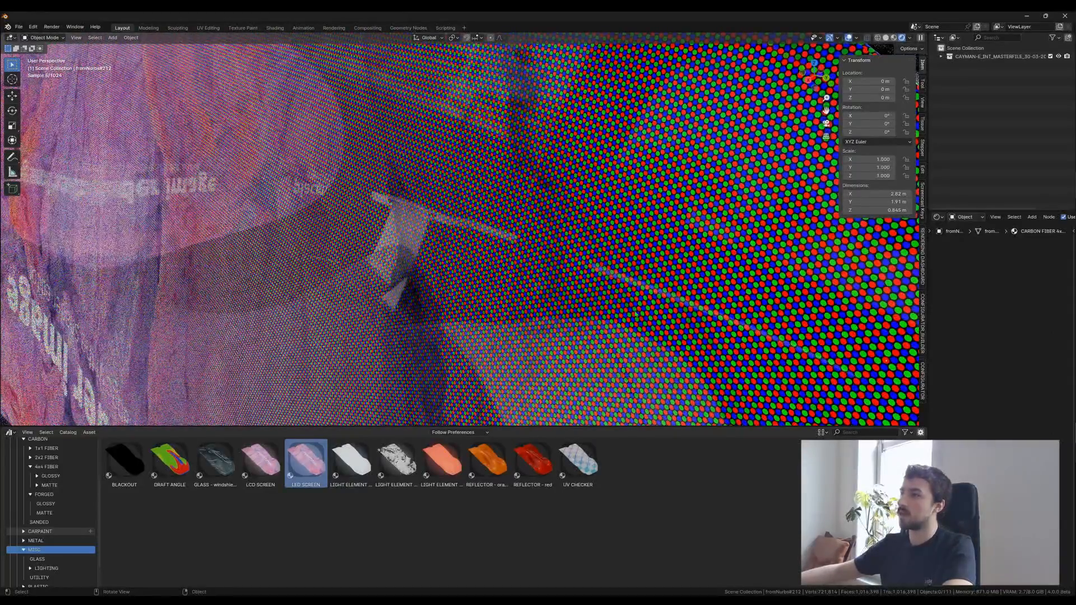
click(260, 459)
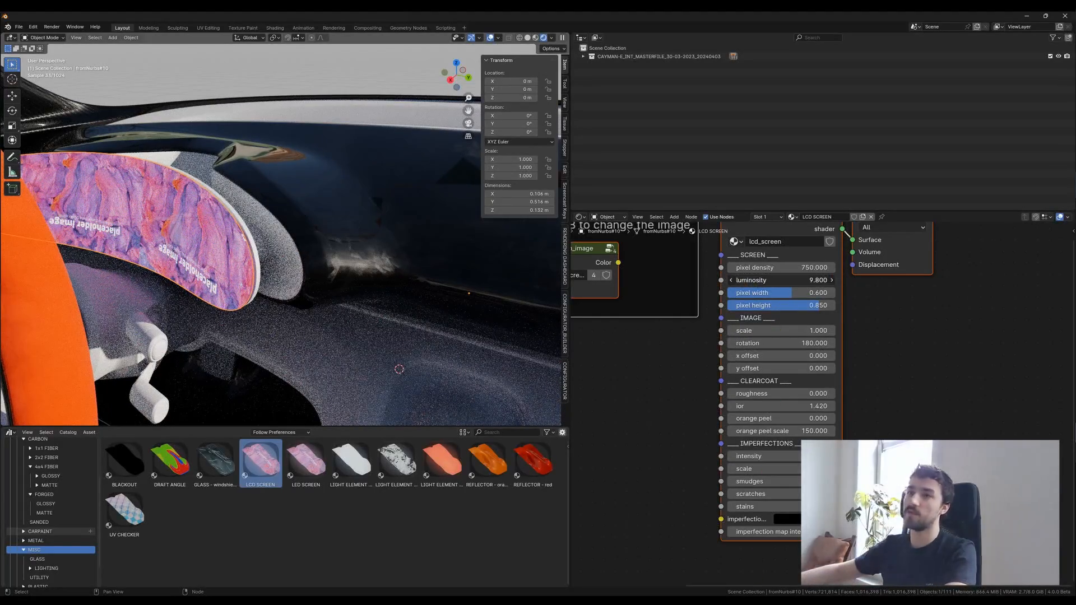
Split the viewport to show the LCD SCREEN node group parameters in the Shader Editor.
click(776, 280)
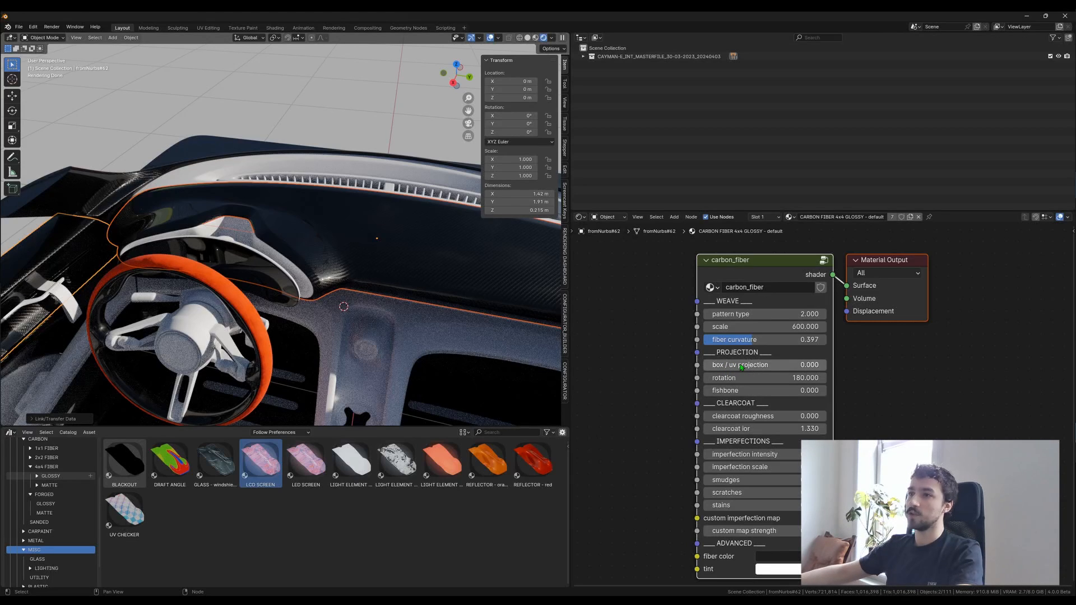
mouse_move(740, 365)
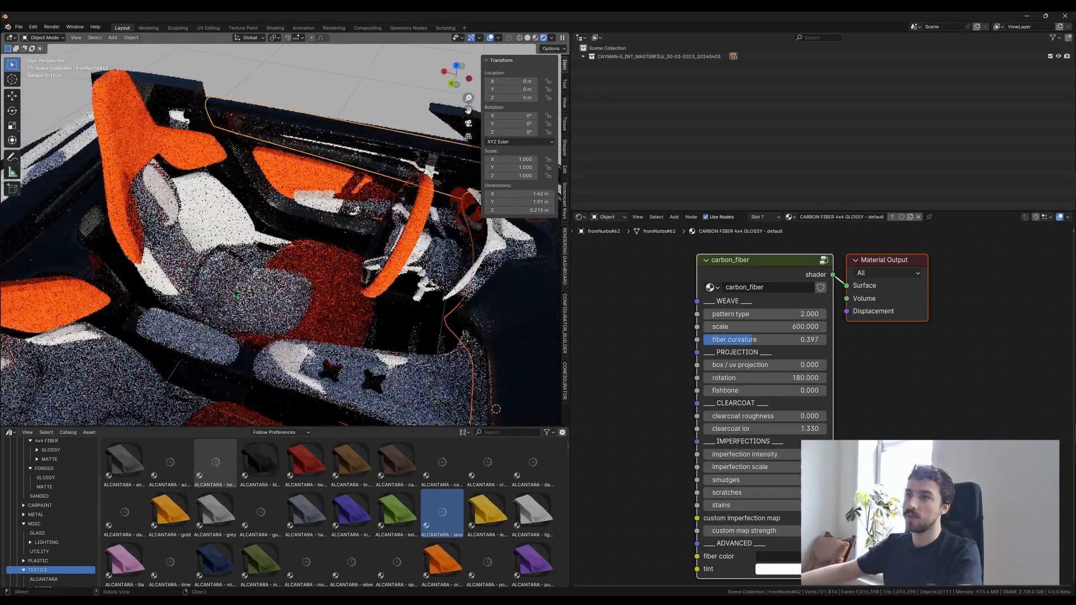
Apply an orange alcantara asset to a seat back part.
click(125, 464)
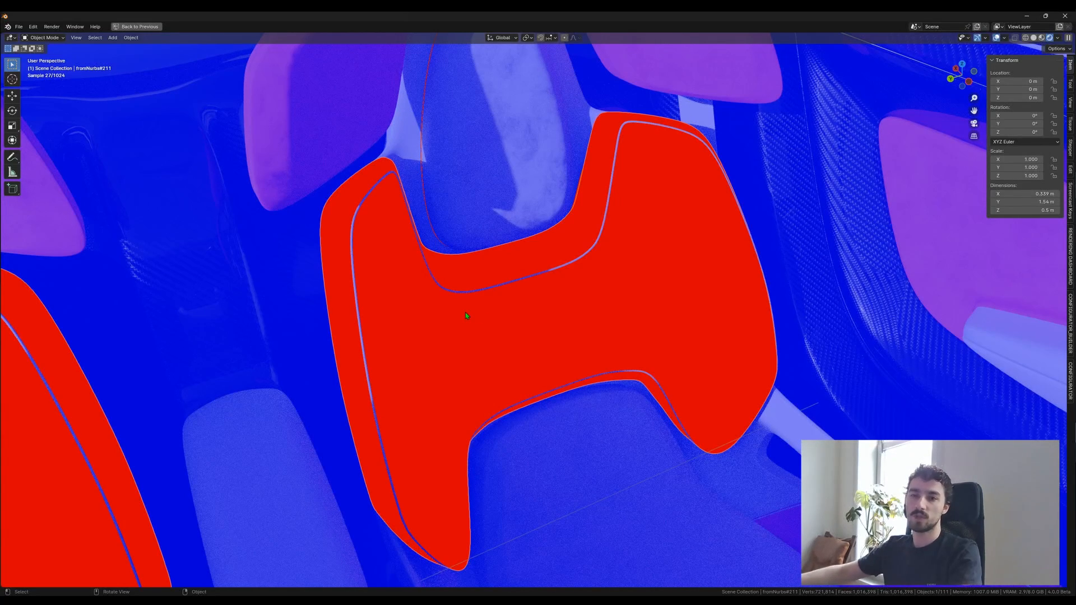
mouse_move(442, 329)
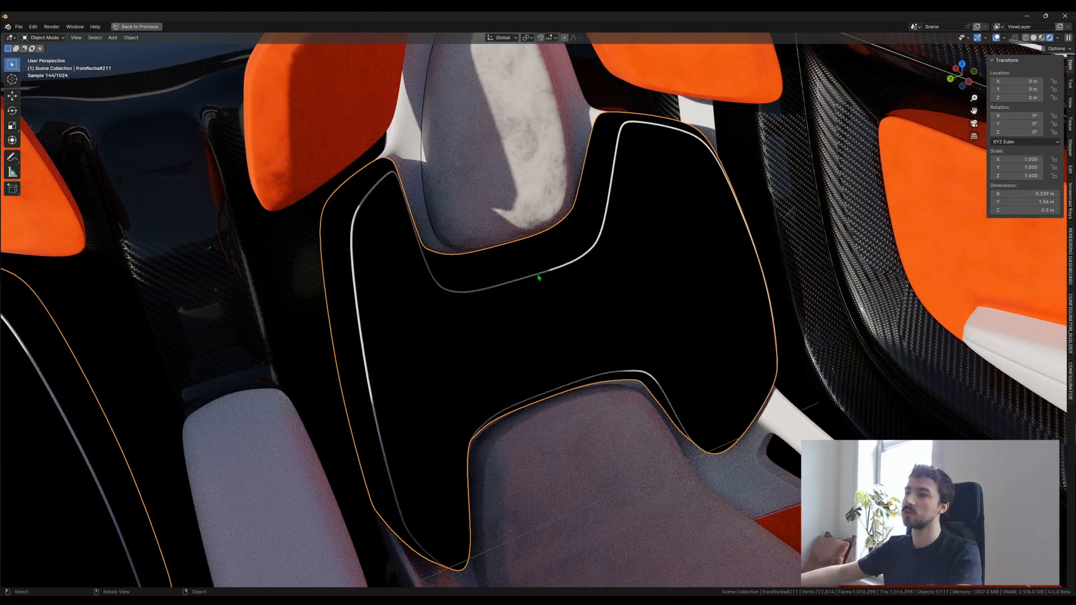
mouse_move(507, 321)
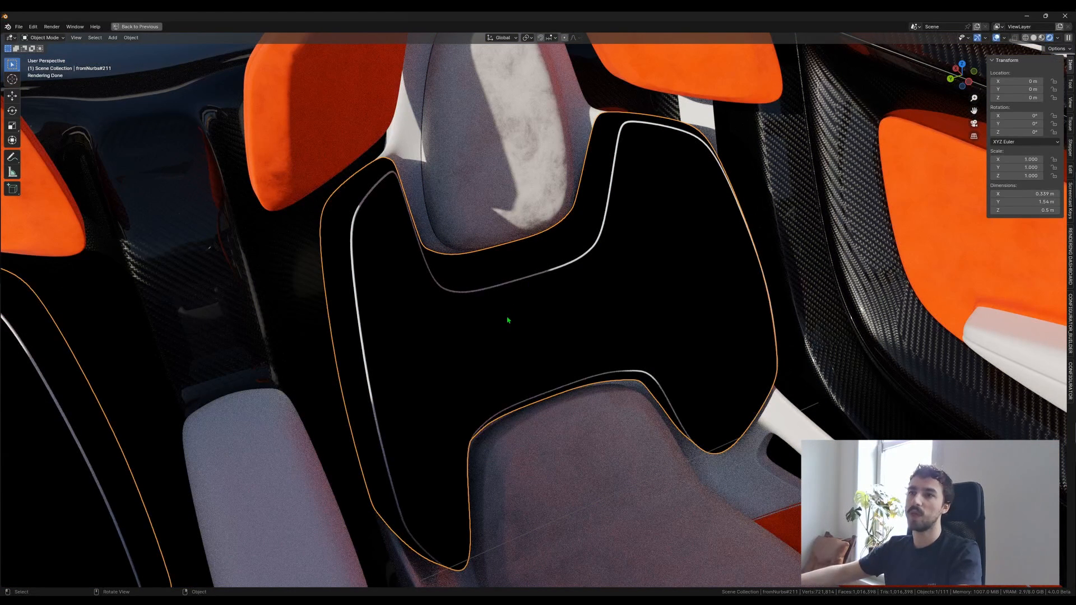
mouse_move(516, 391)
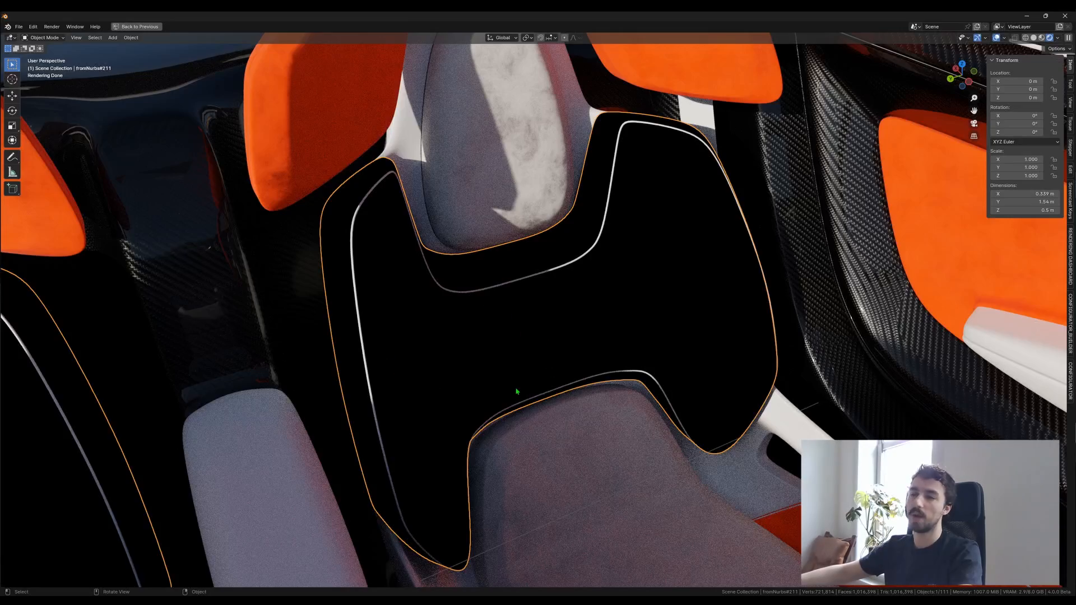
Flip the seat back's mesh normals in Edit Mode so the fabric renders.
key(Tab)
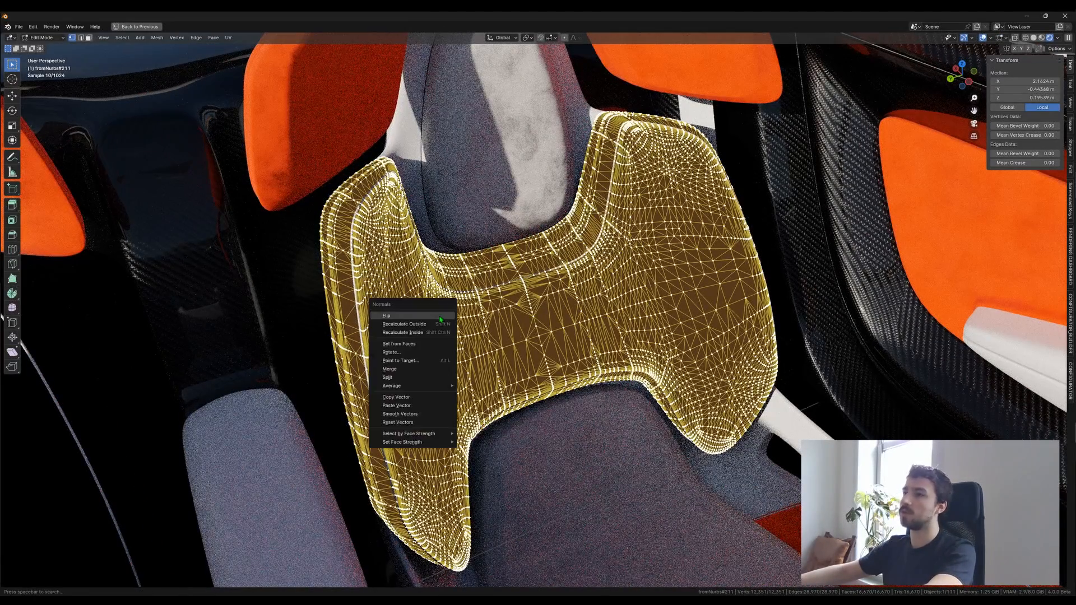
click(386, 315)
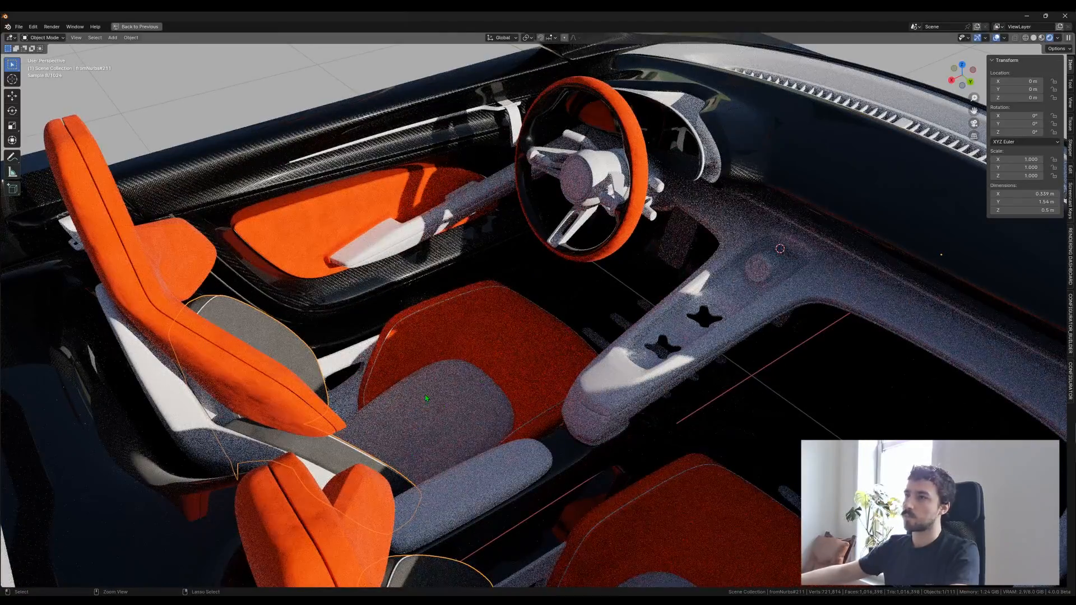
Apply an aluminium asset from METAL > ALUMINIUM to the centre console.
click(138, 26)
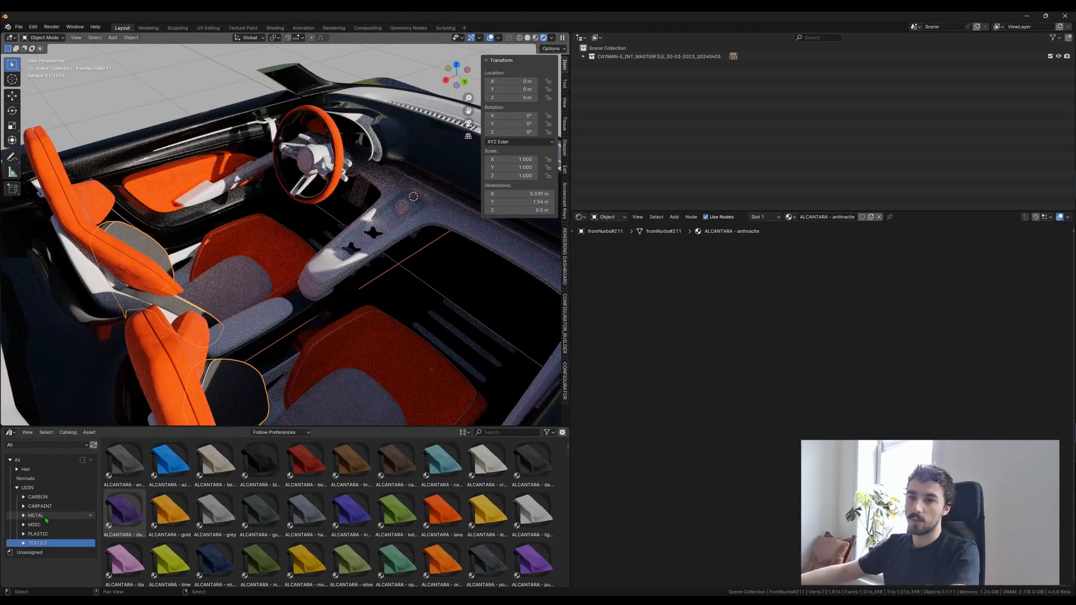
click(44, 524)
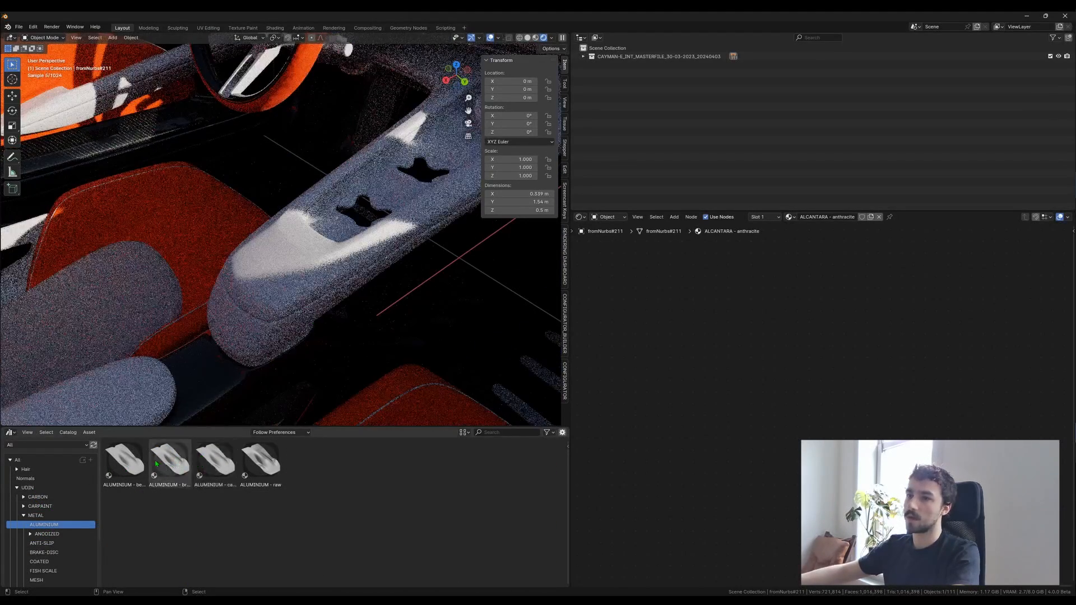
click(124, 459)
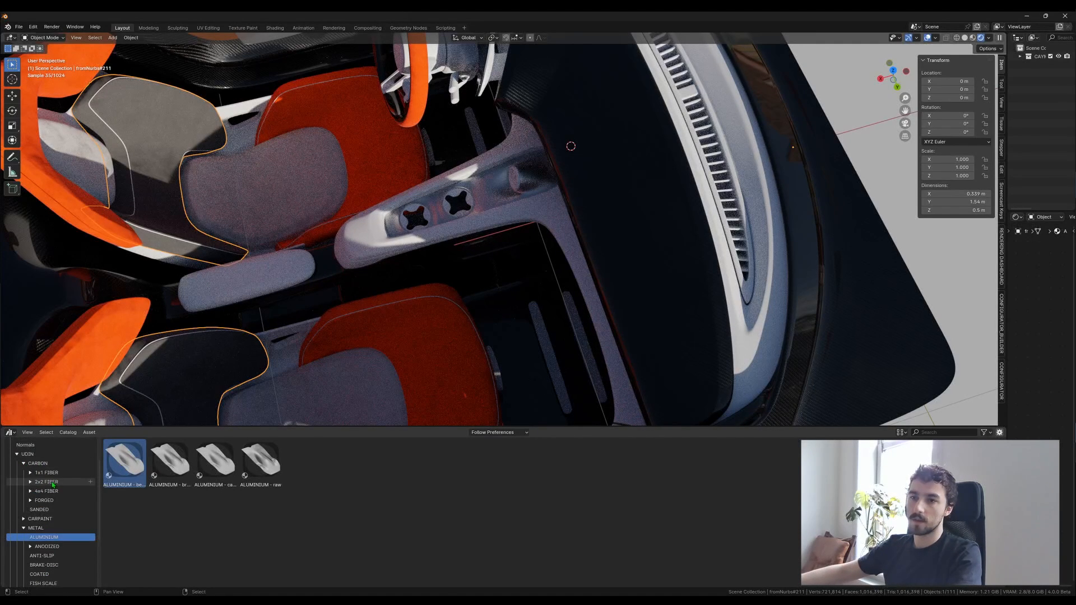
Apply a grey 4x4 carbon fibre asset to the console trim and apply its transforms.
click(46, 492)
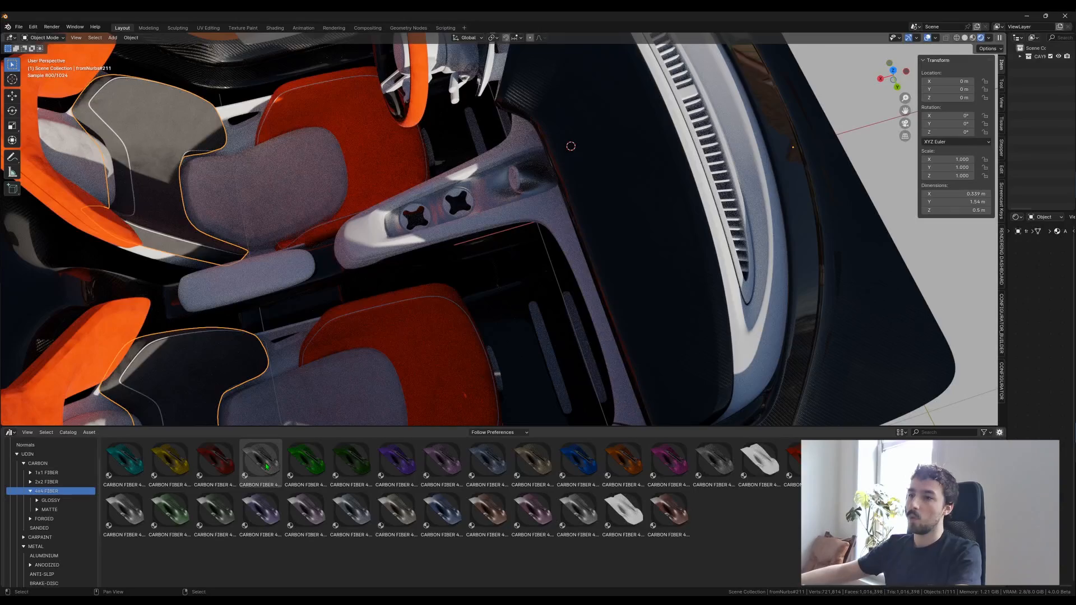
click(259, 461)
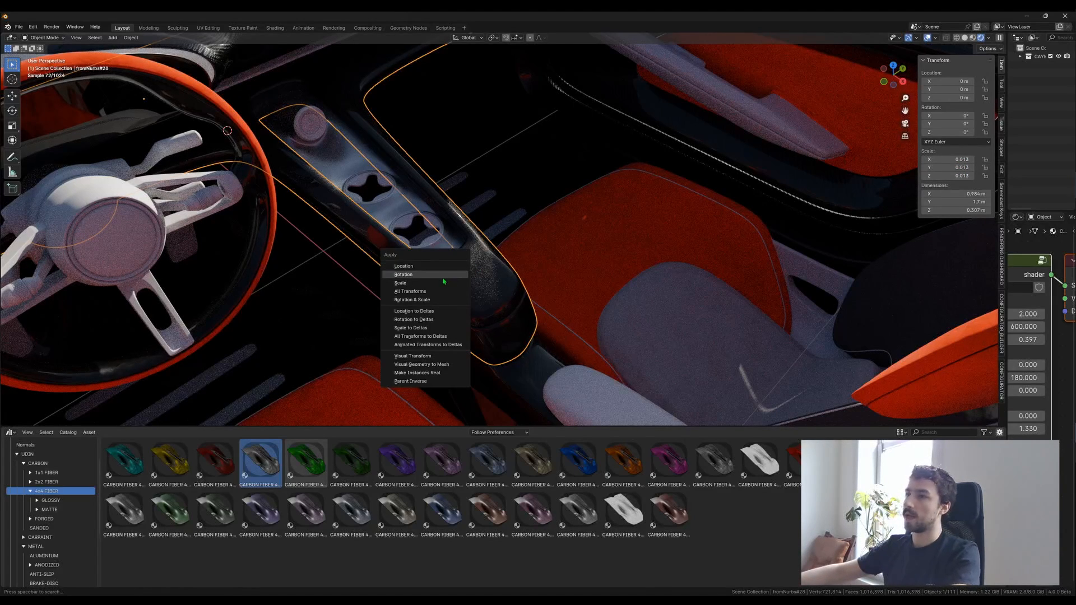
click(400, 283)
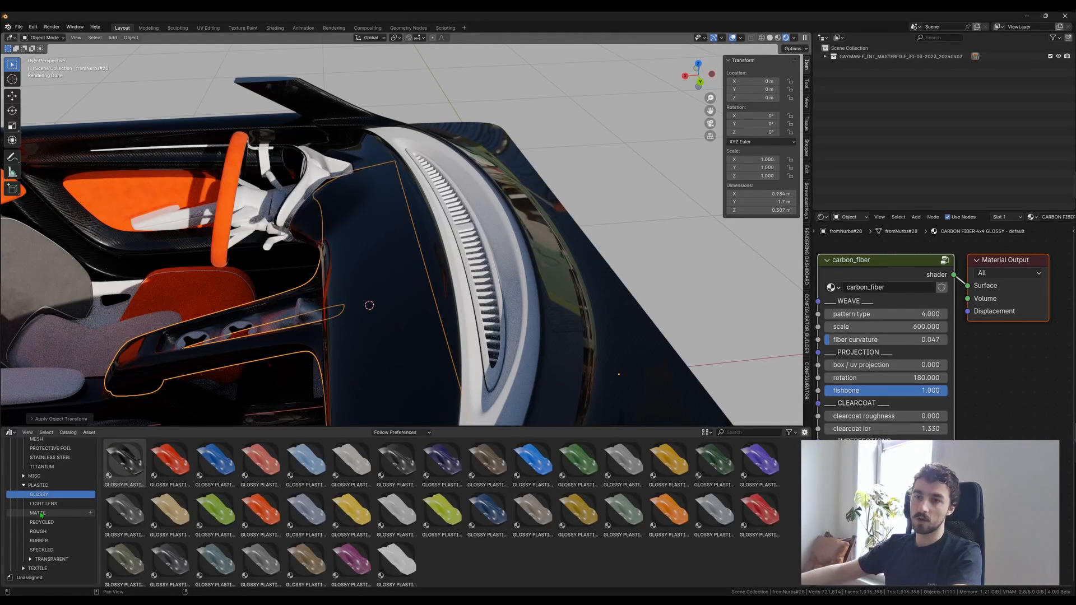
Browse the rough, recycled, speckled and transparent plastic catalogs.
click(37, 531)
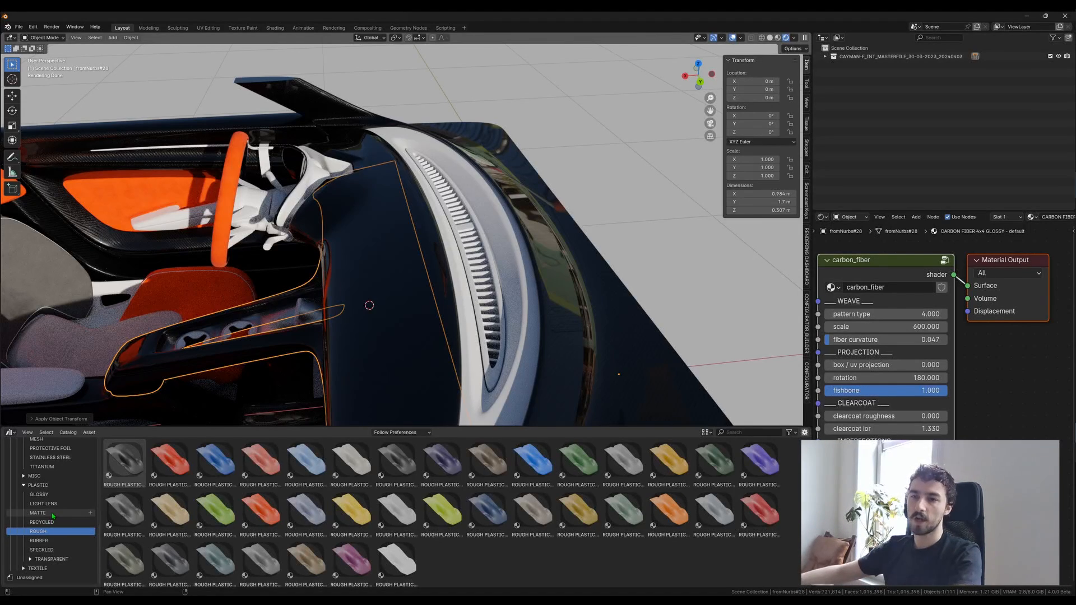
click(41, 523)
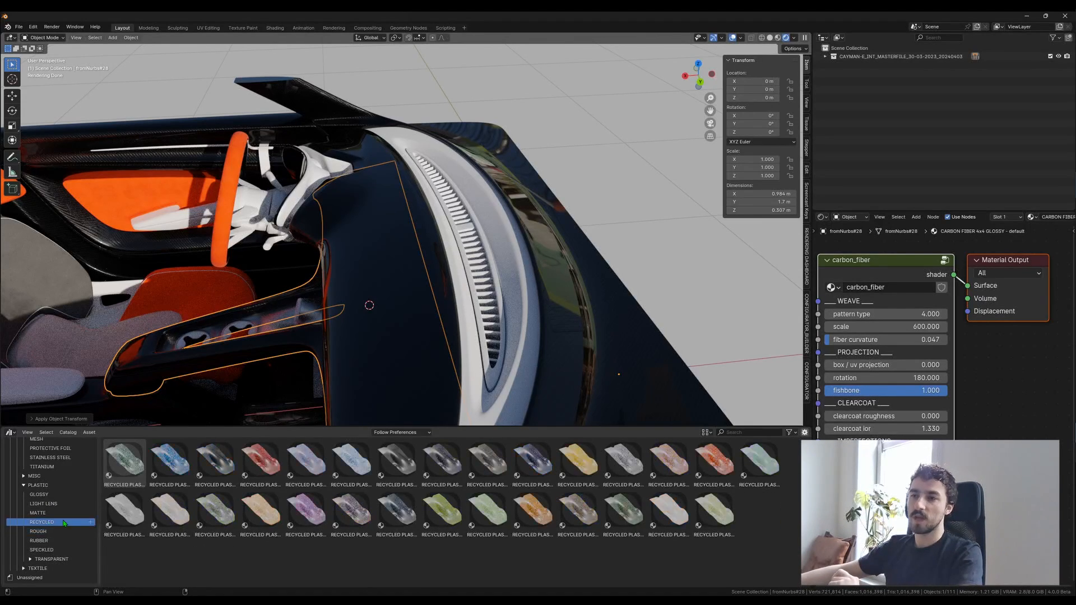
mouse_move(532, 465)
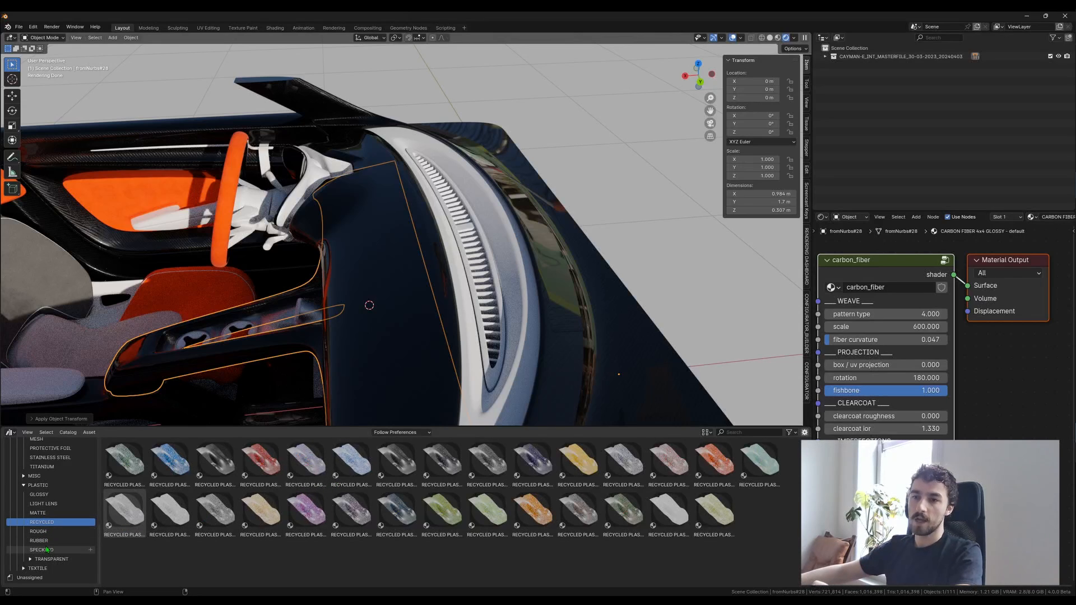
click(41, 550)
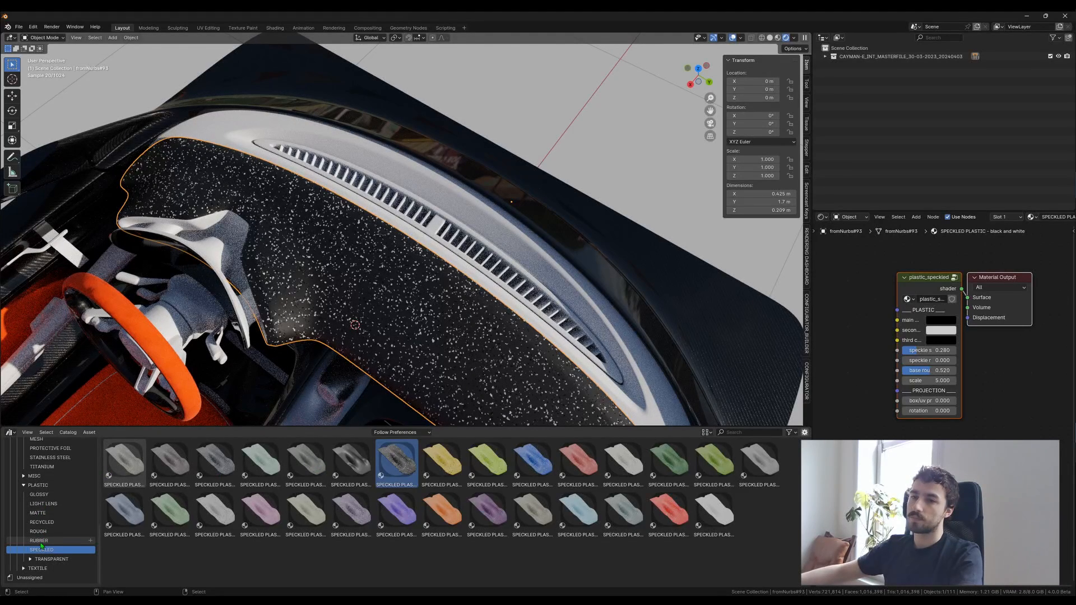
click(51, 558)
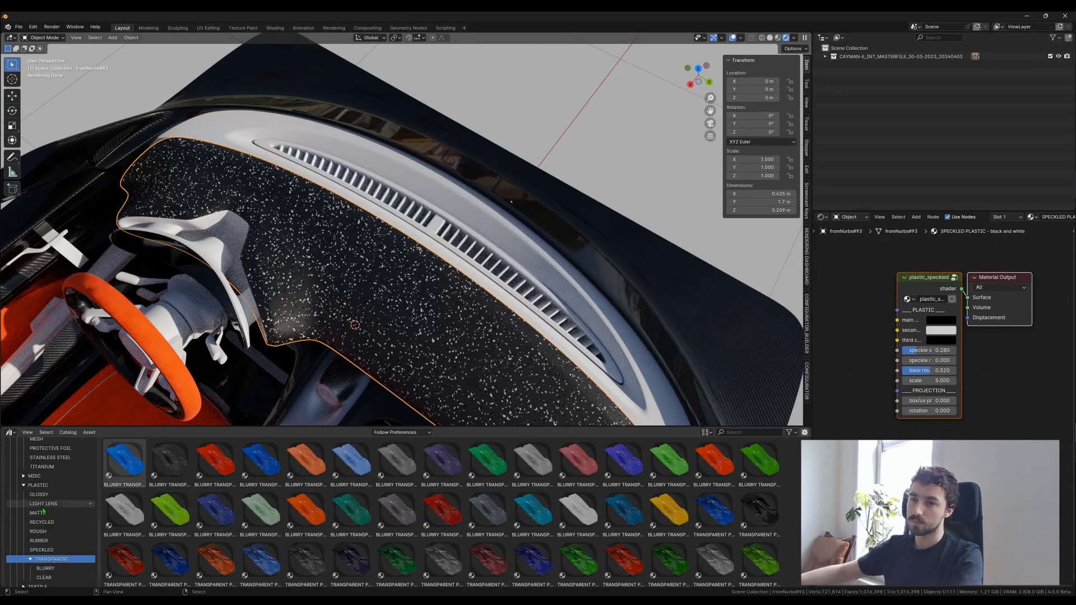
click(37, 512)
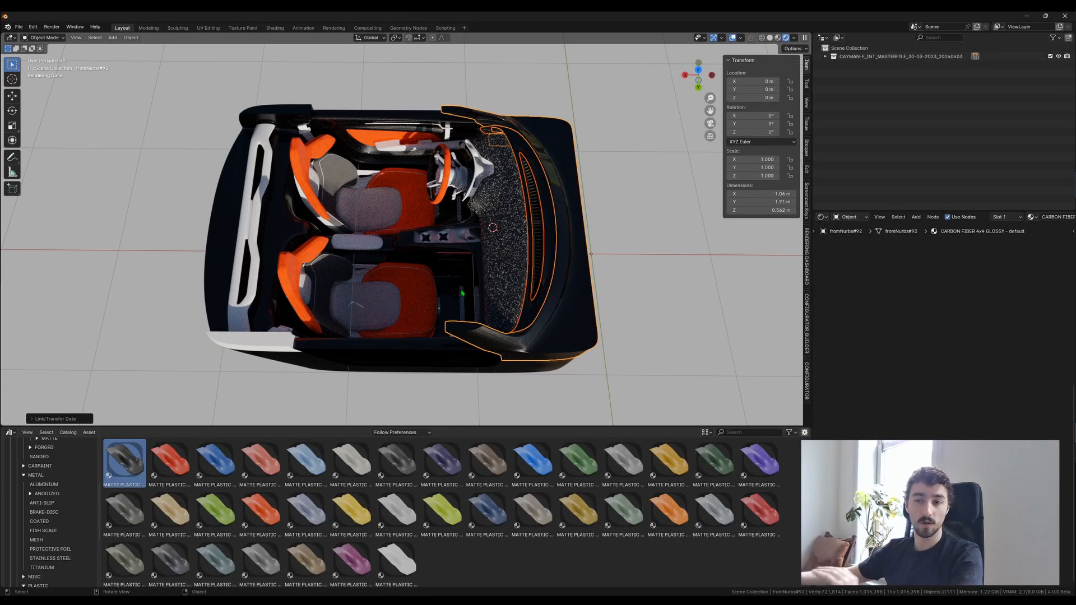
mouse_move(442, 323)
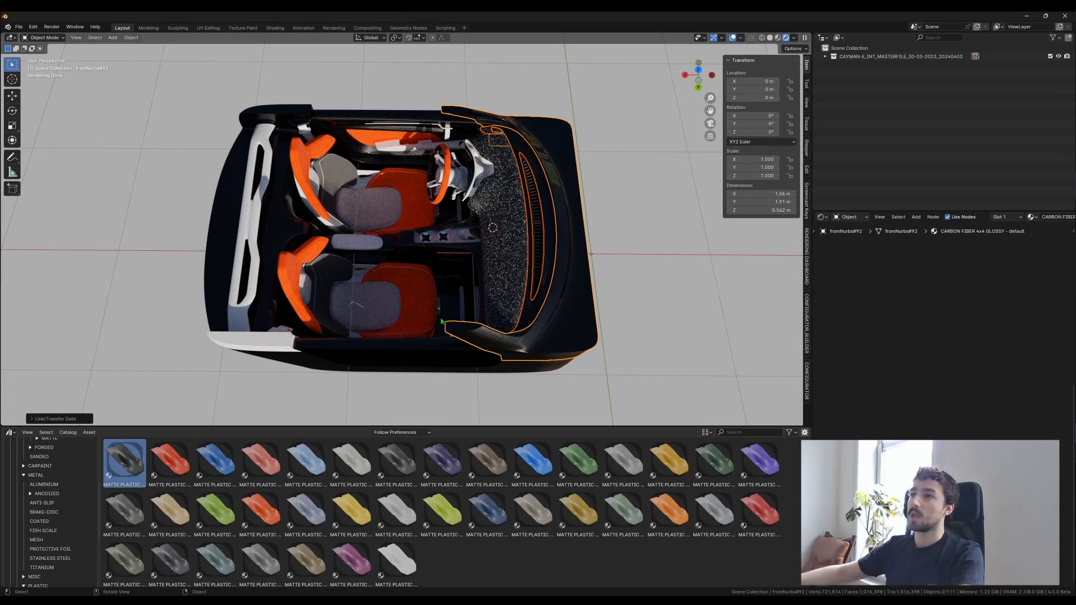